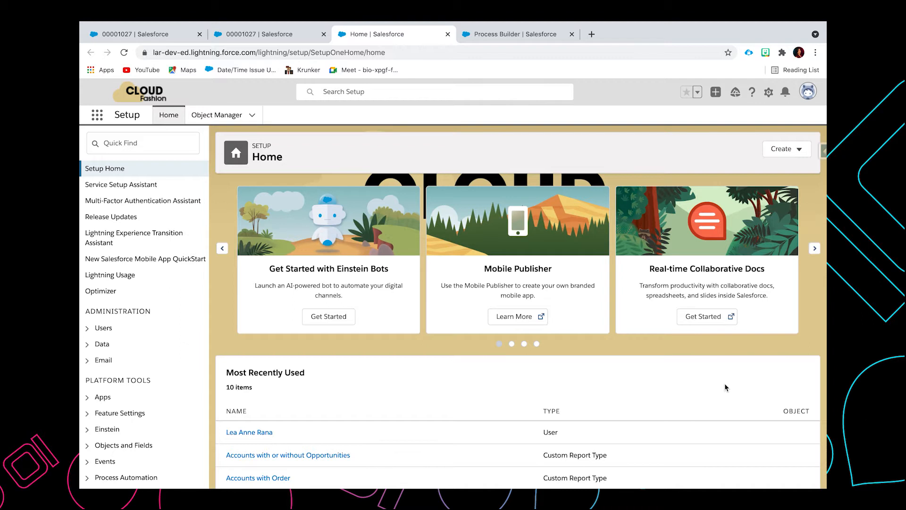
mouse_move(770, 109)
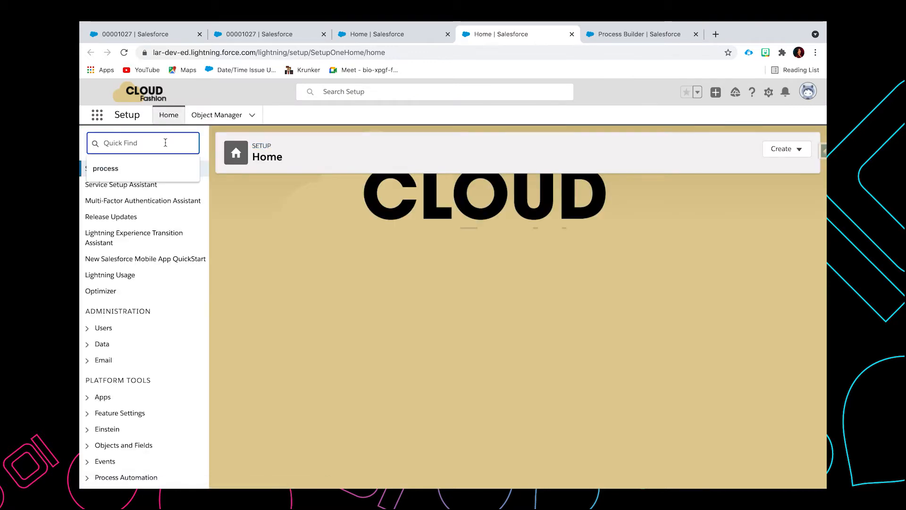
Step: Filter Setup's Quick Find on 'notifica' to surface Custom Notifications
type("n")
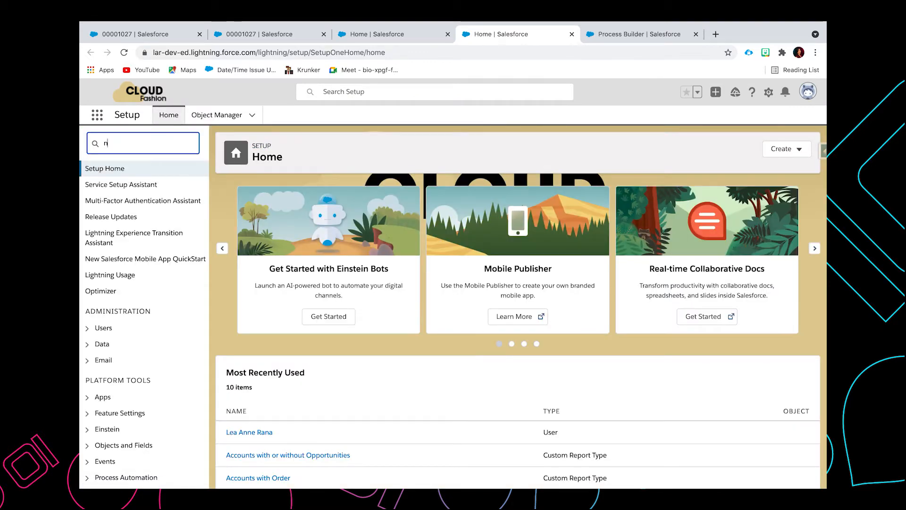
type("otifica")
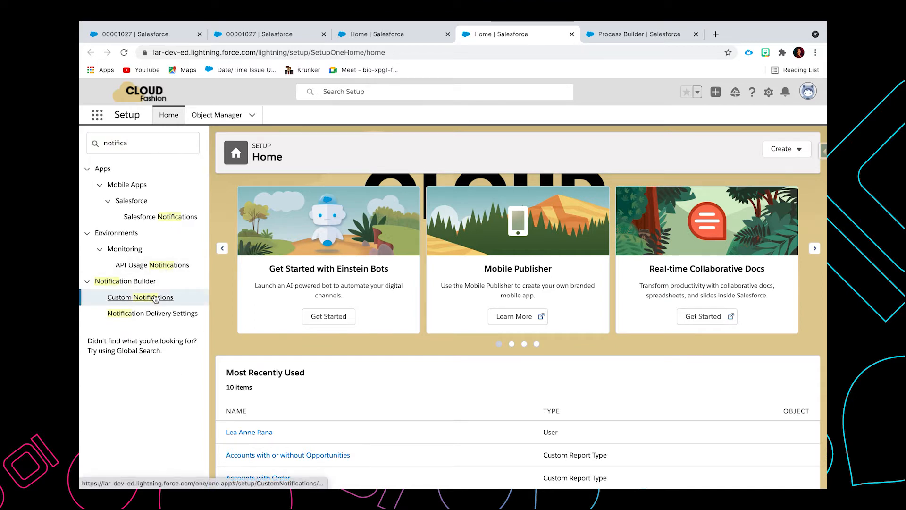
Step: Create custom notification type 'Notify Account Owner' with desktop and mobile delivery and save it
left_click(140, 297)
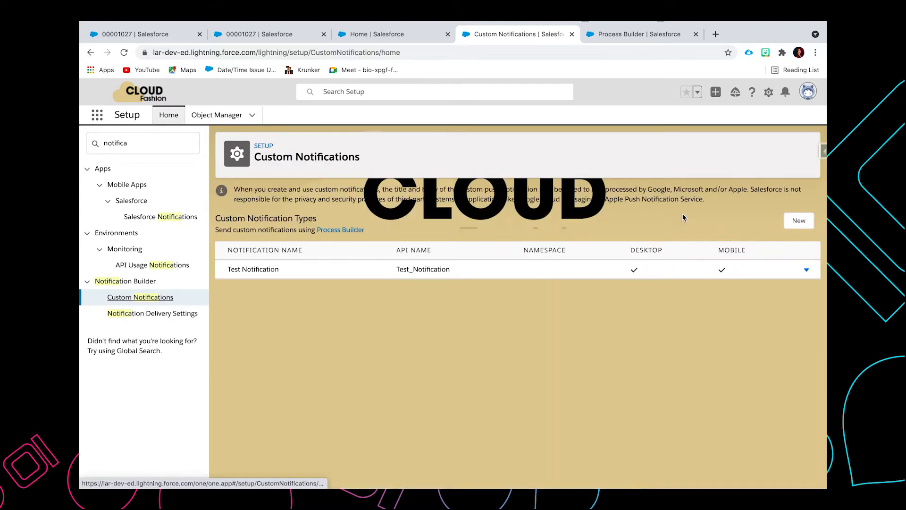
left_click(799, 220)
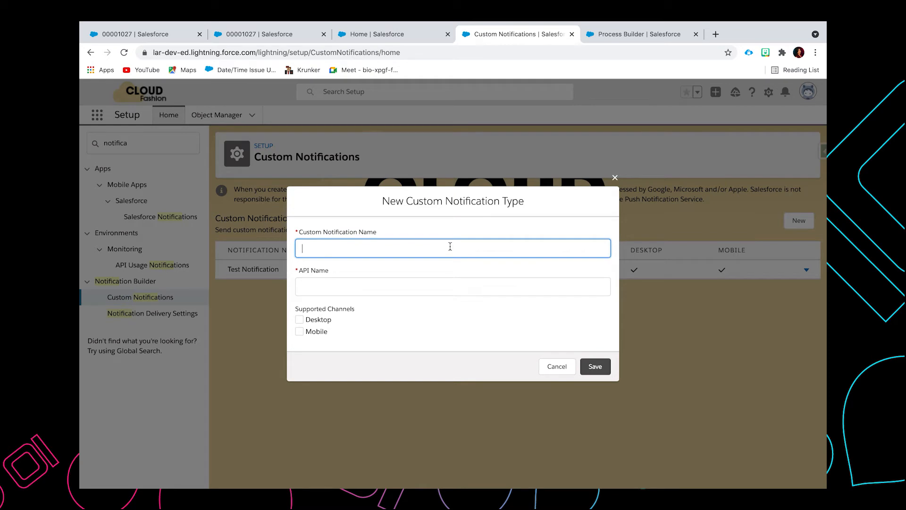
type("Notify")
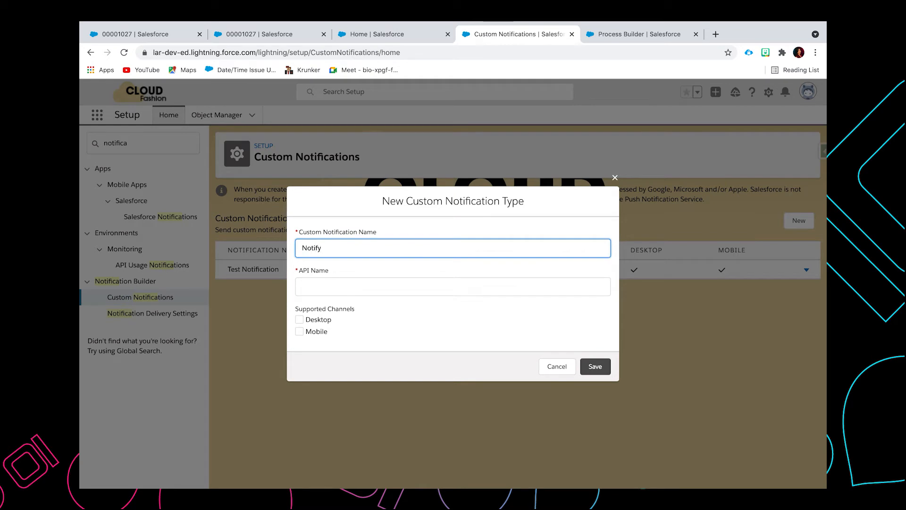
type("Account Owner")
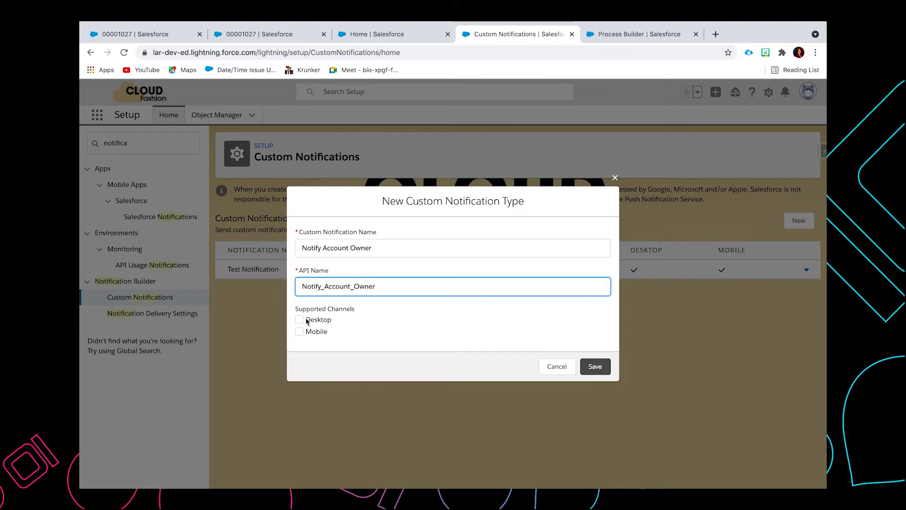
left_click(299, 320)
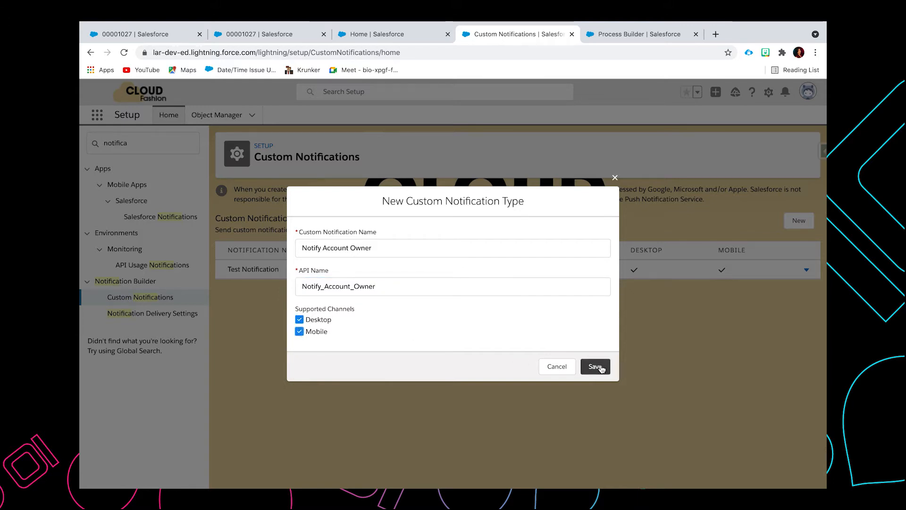
left_click(595, 366)
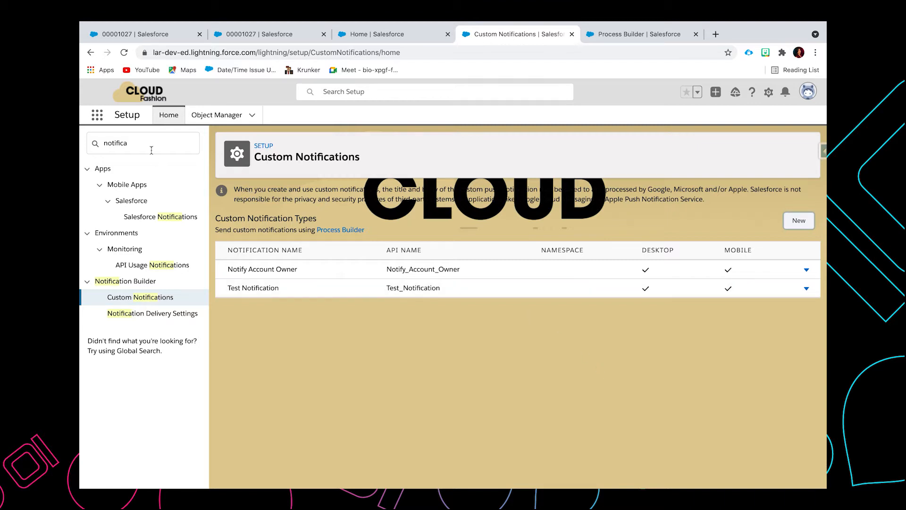
Step: Find 'process' in Quick Find to reach Process Builder's My Processes page
type("p")
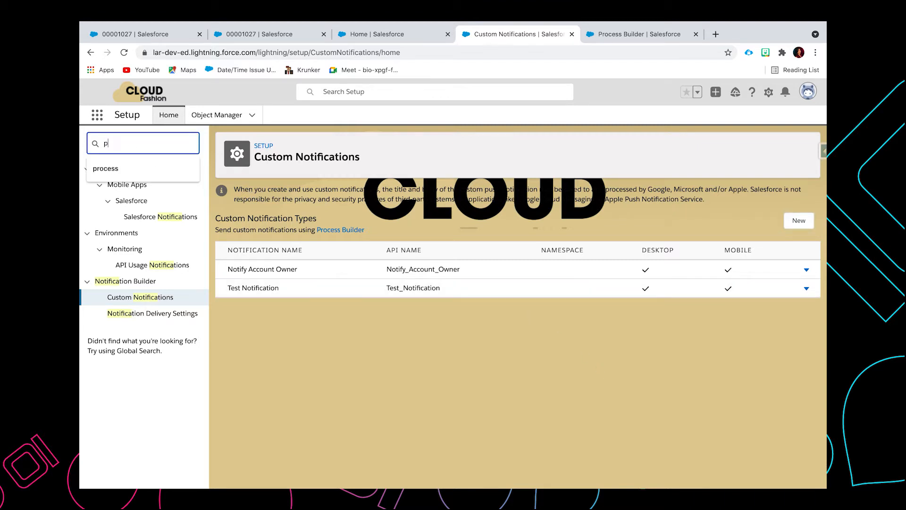
type("rocess")
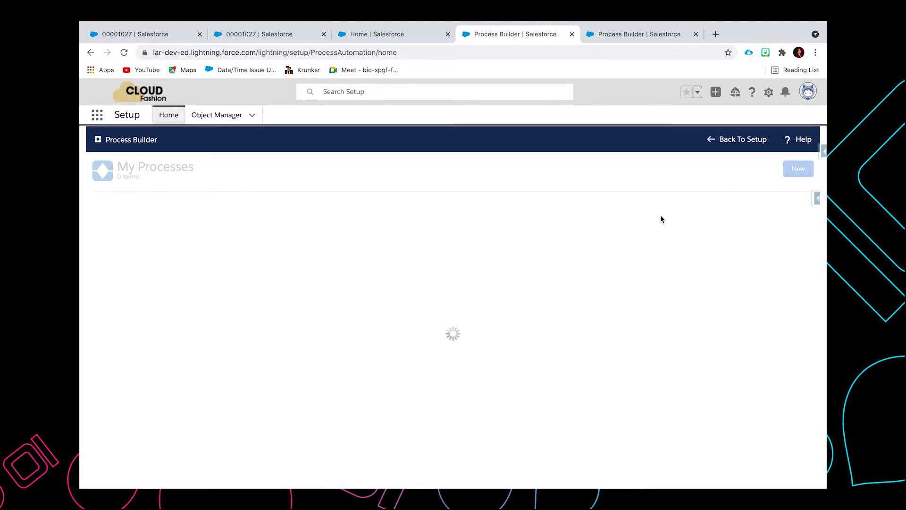
mouse_move(702, 182)
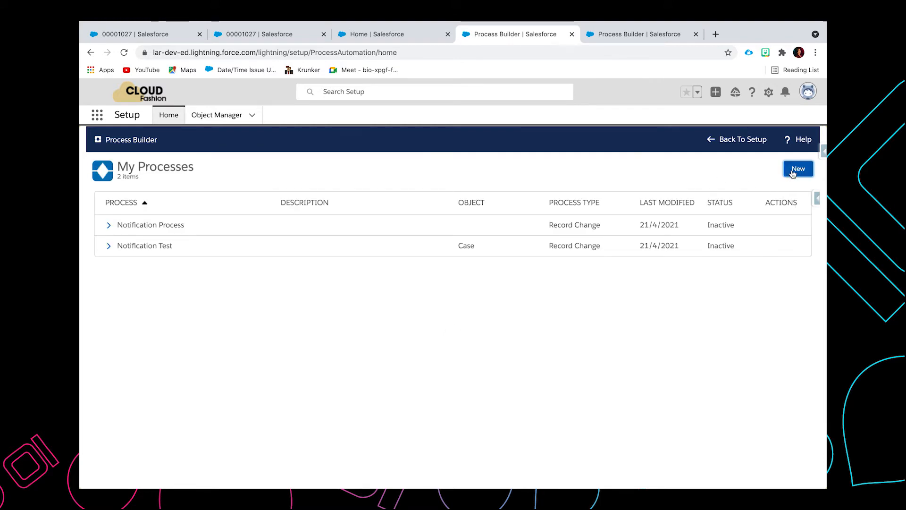
Step: Start a new process named 'Notification Account Owner Process' with auto-filled API name
left_click(798, 168)
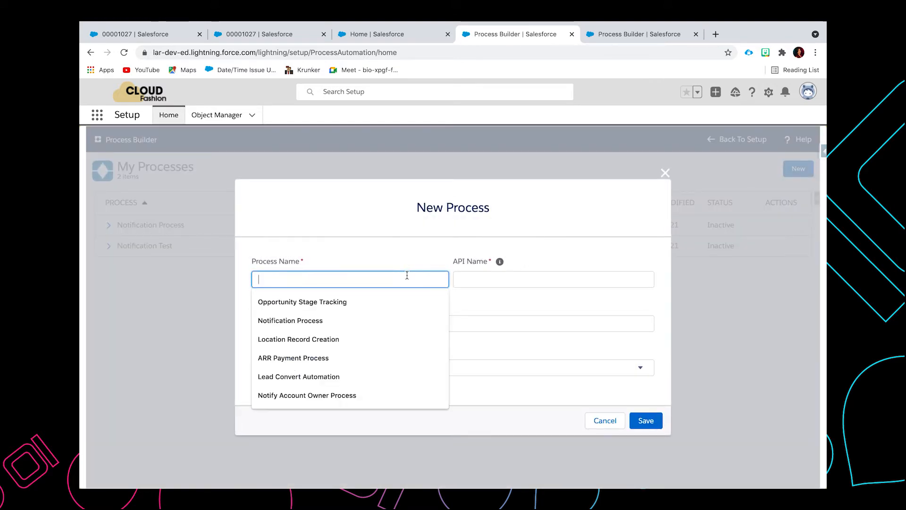
type("Notification Account")
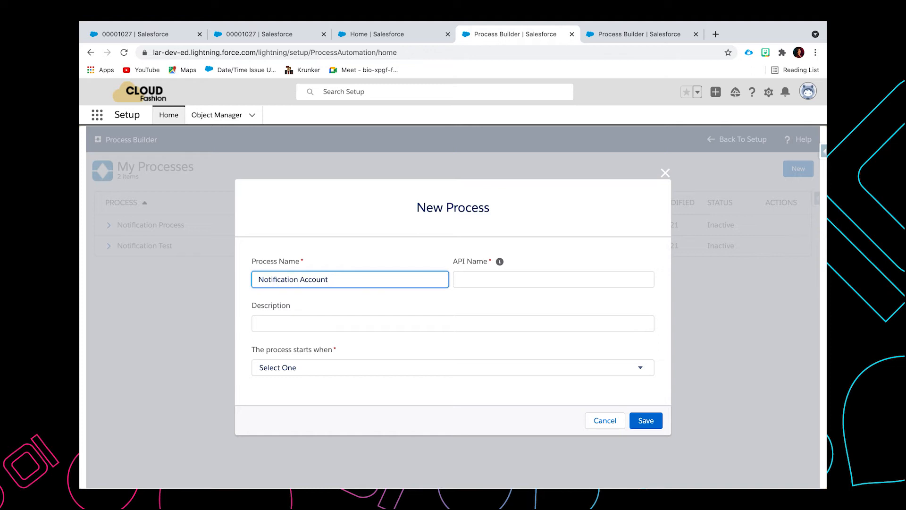
type("Owner")
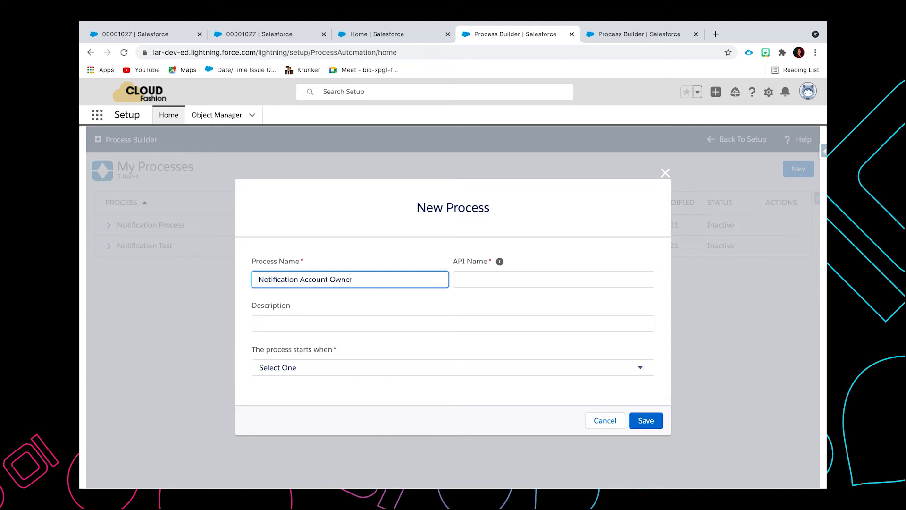
type("Process")
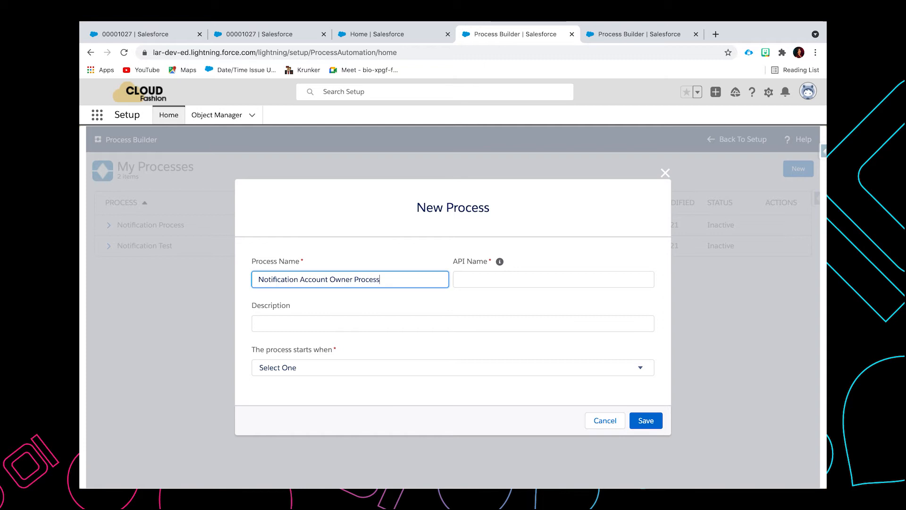
left_click(553, 280)
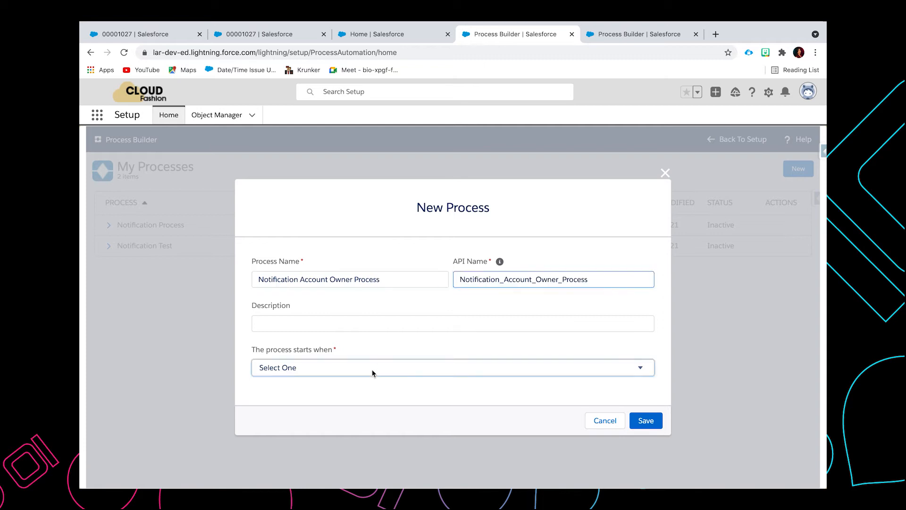
Step: Set the process to start when a record changes and save it
left_click(453, 367)
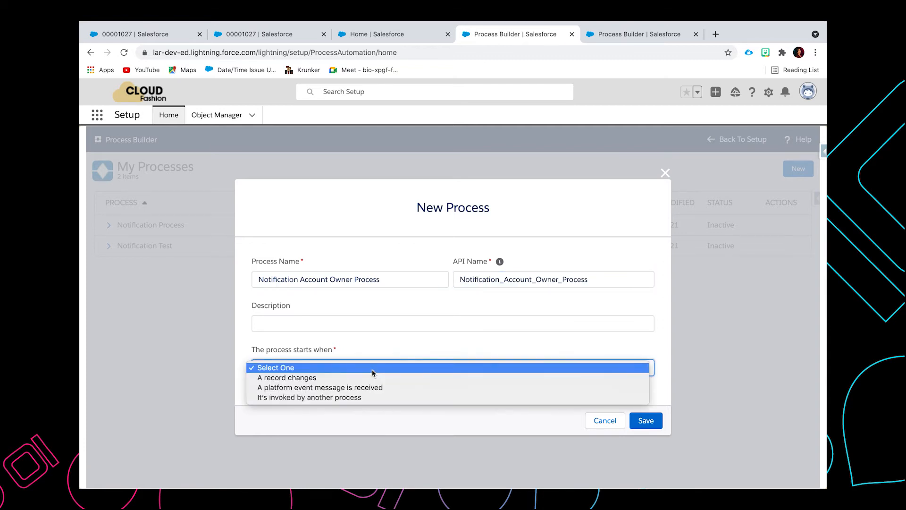
left_click(286, 377)
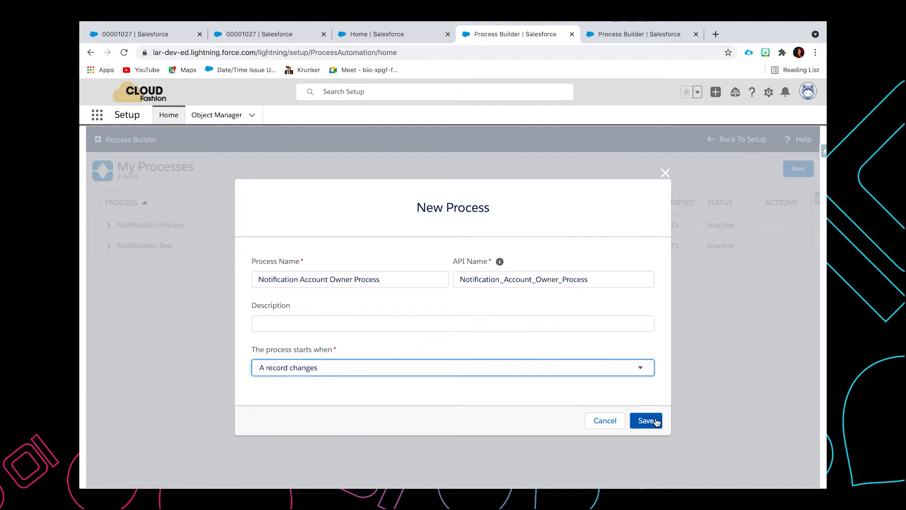
left_click(646, 420)
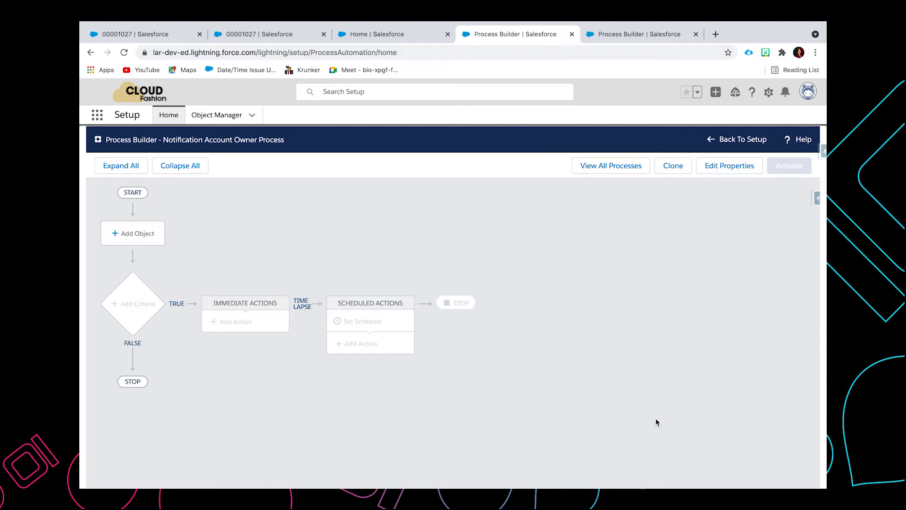
Step: Set the process object to Case, running when a record is created or edited, and save
left_click(133, 233)
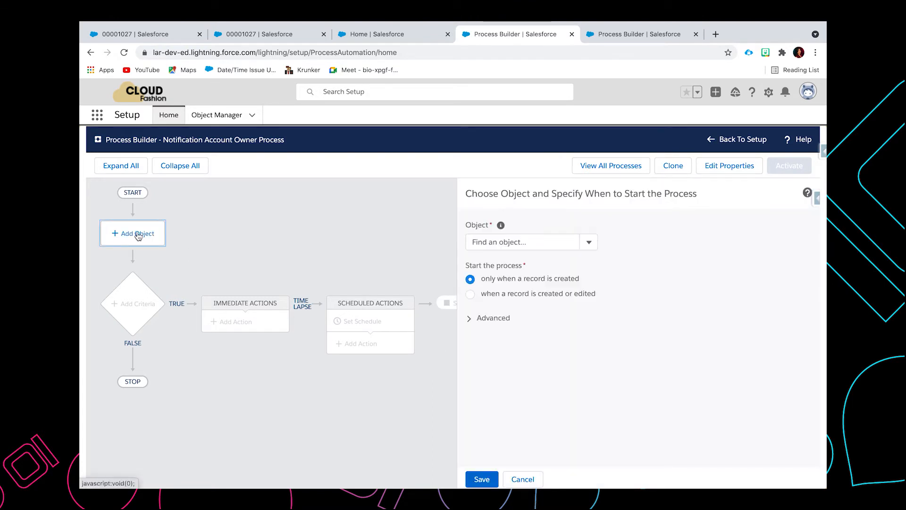
left_click(523, 242)
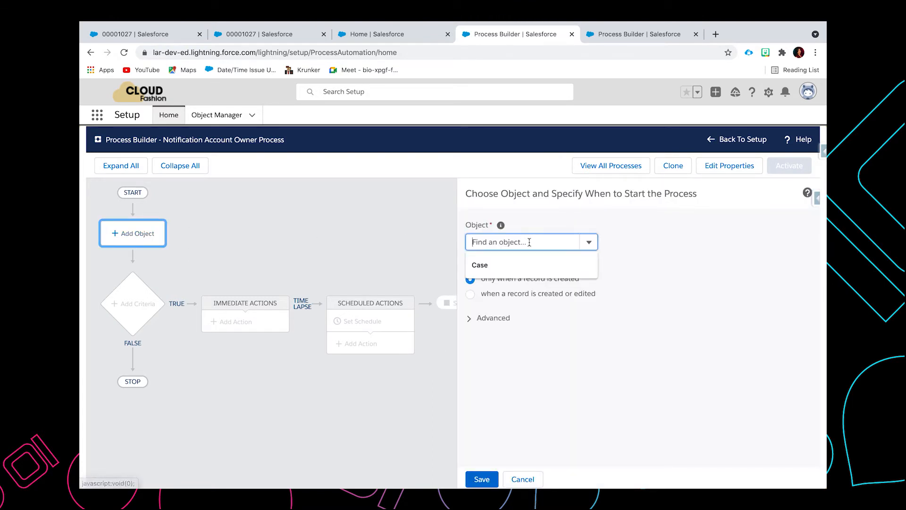
type("case")
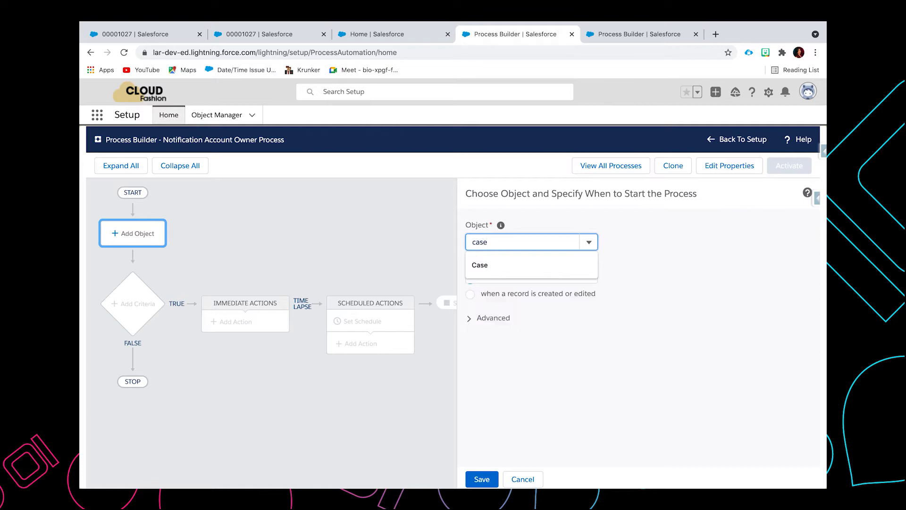
left_click(479, 264)
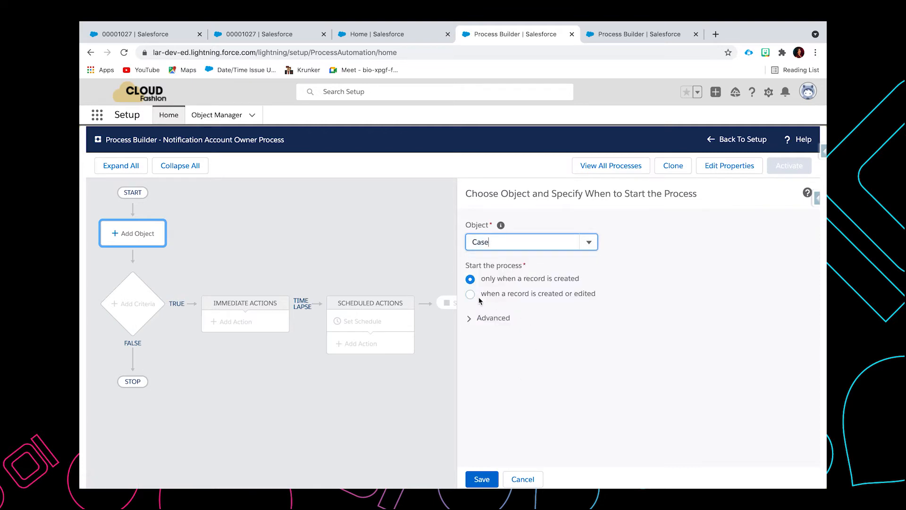
left_click(470, 294)
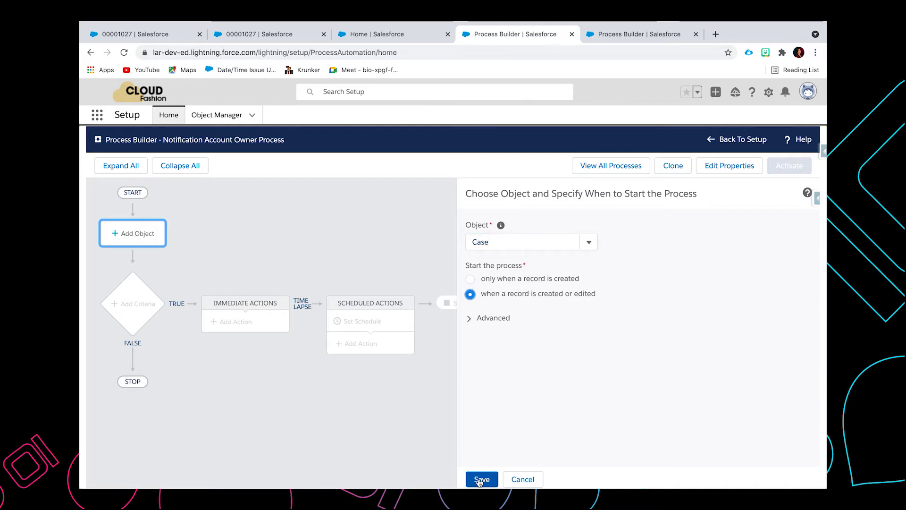
left_click(481, 480)
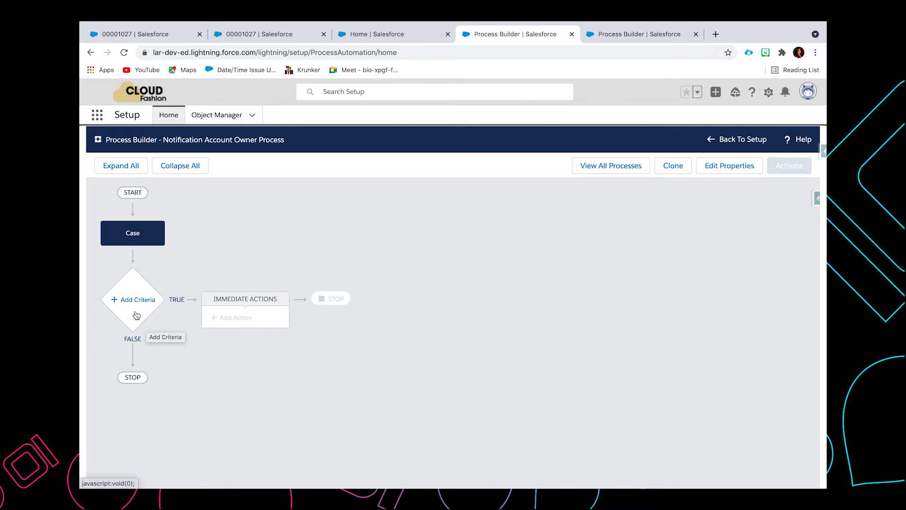
Step: Name the criteria node 'Notify Account Owner when Case is closed'
left_click(132, 299)
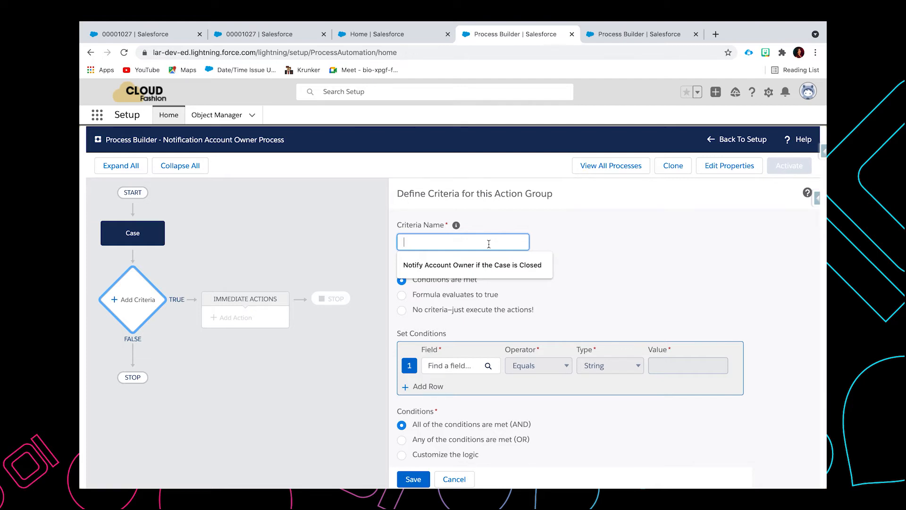
type("Noto")
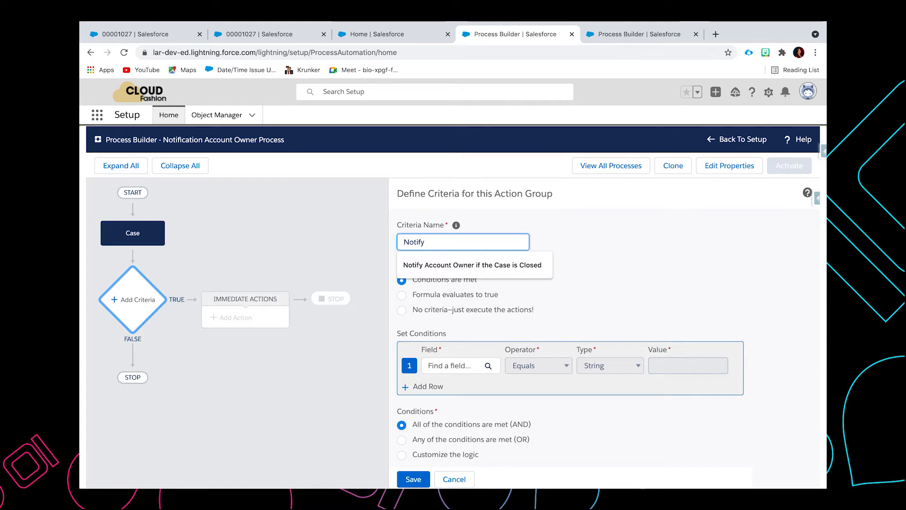
type("Account Owner when Case is vl")
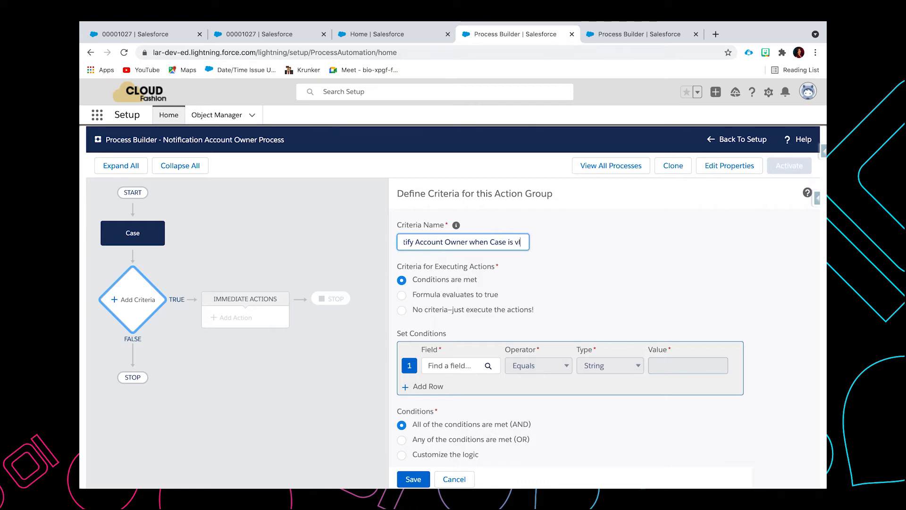
type("cl")
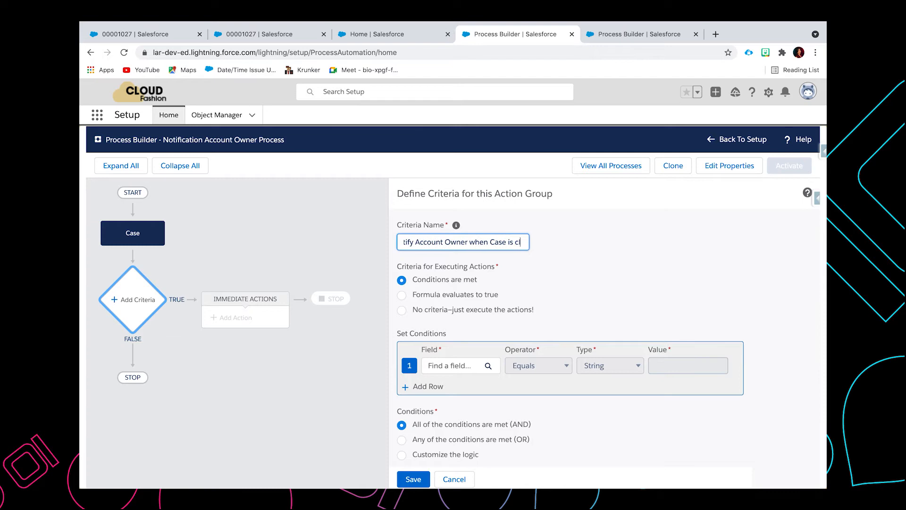
type("closed")
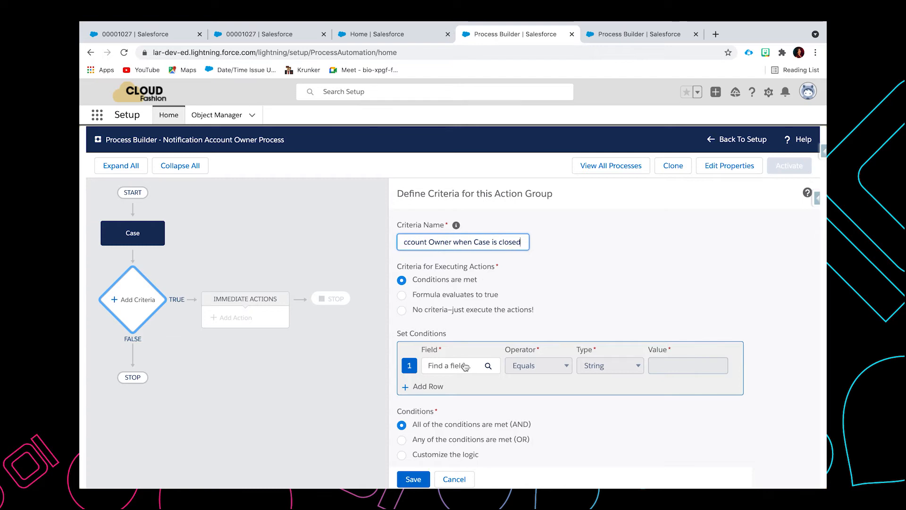
Step: Set the condition to Case Status equals Closed and save the criteria
left_click(457, 366)
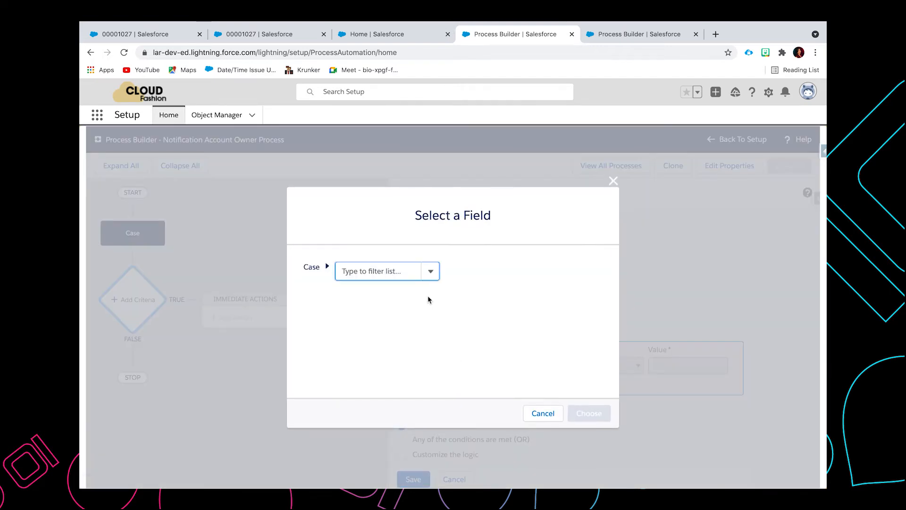
type("Status")
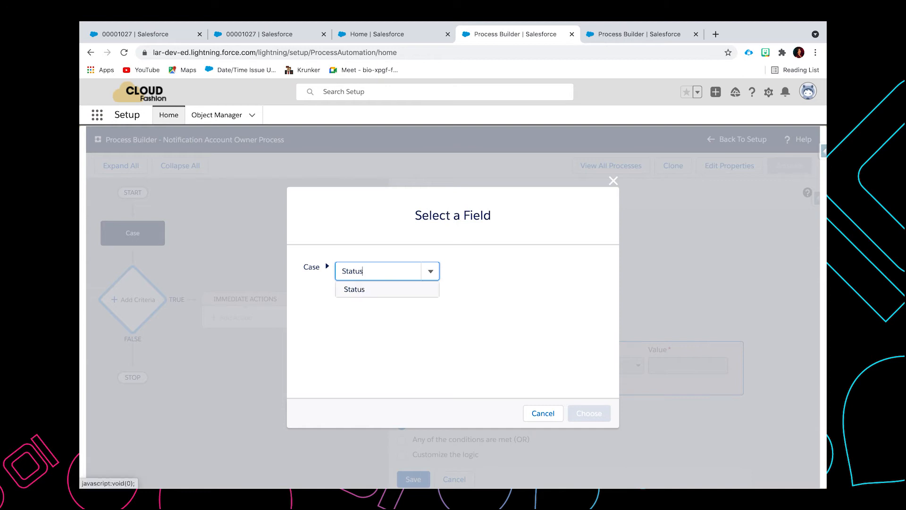
left_click(354, 289)
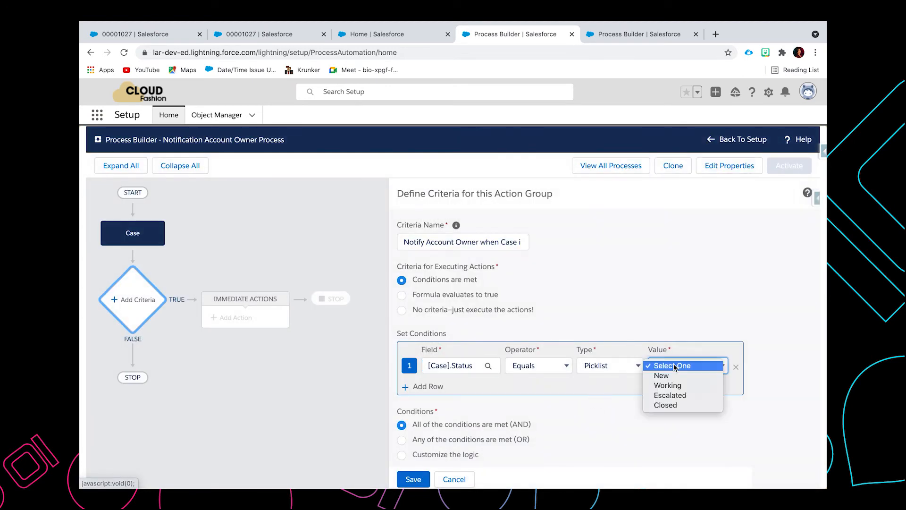
left_click(665, 405)
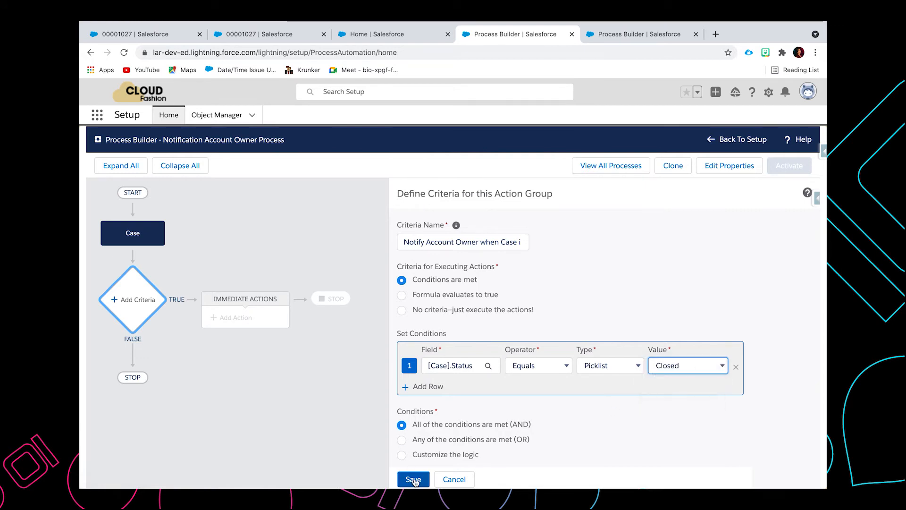
left_click(413, 479)
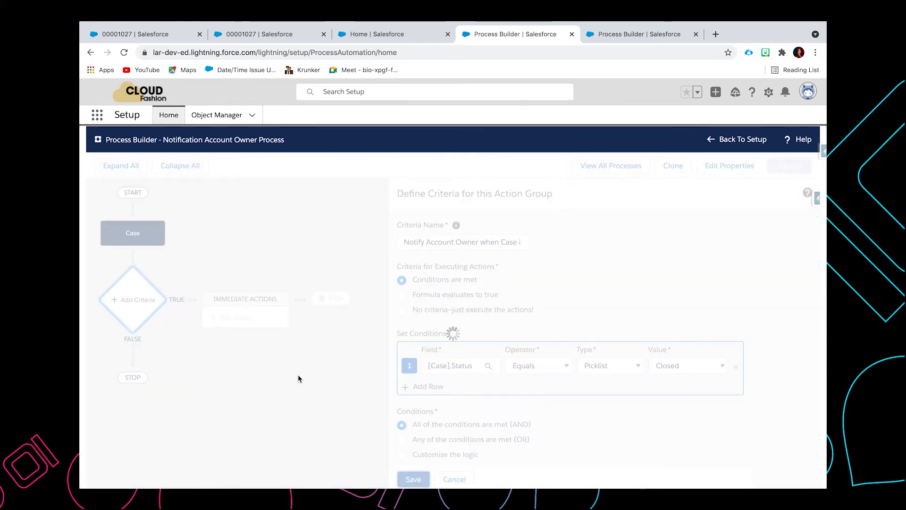
left_click(413, 479)
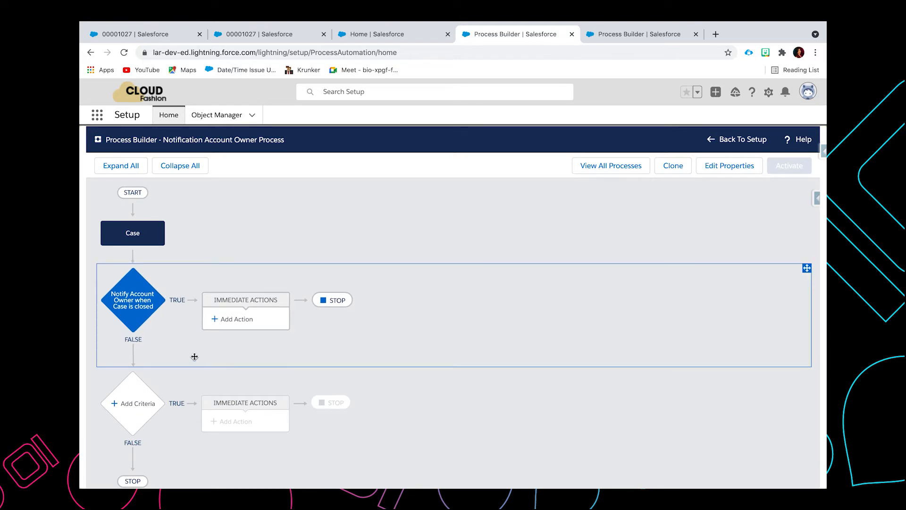
Step: Add a Send Custom Notification immediate action named 'Notify Account Owner'
left_click(237, 318)
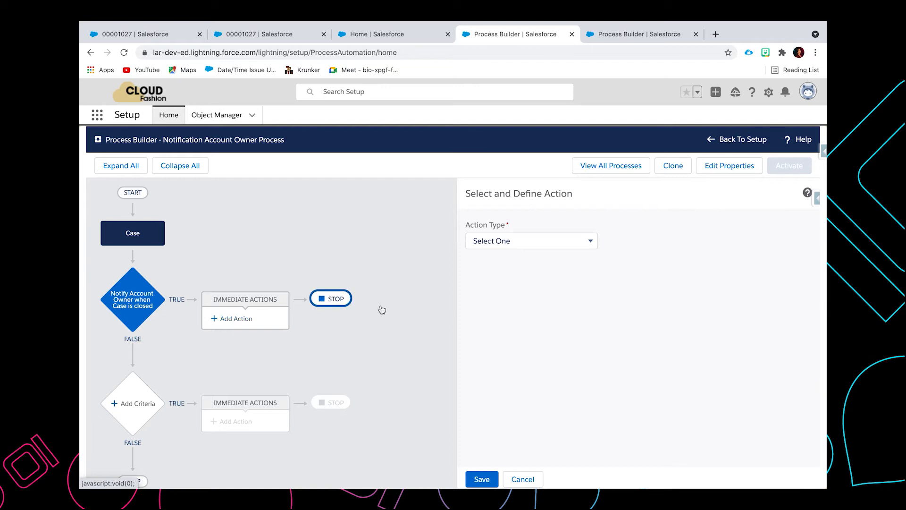
left_click(530, 240)
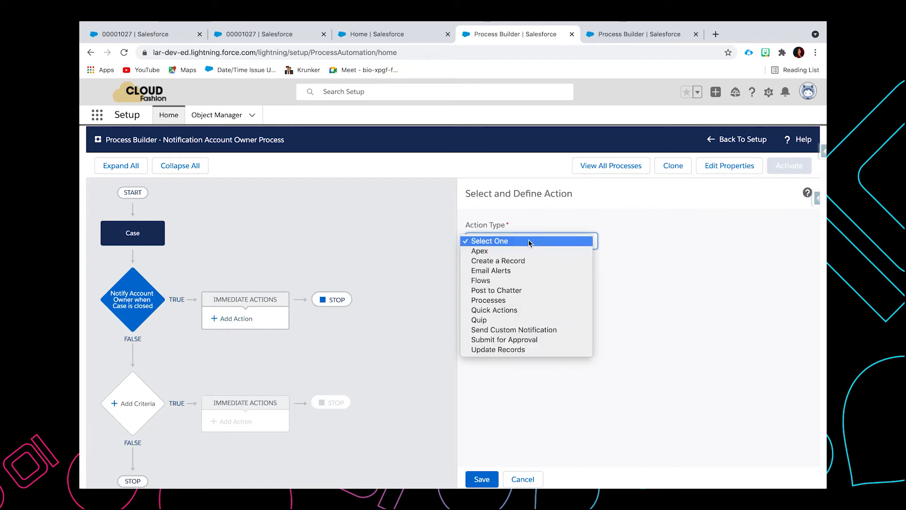
mouse_move(519, 313)
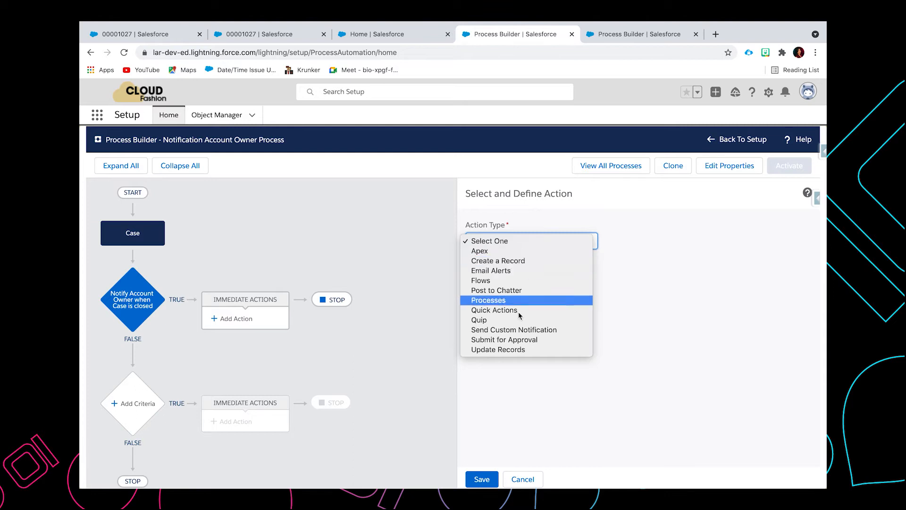
left_click(514, 329)
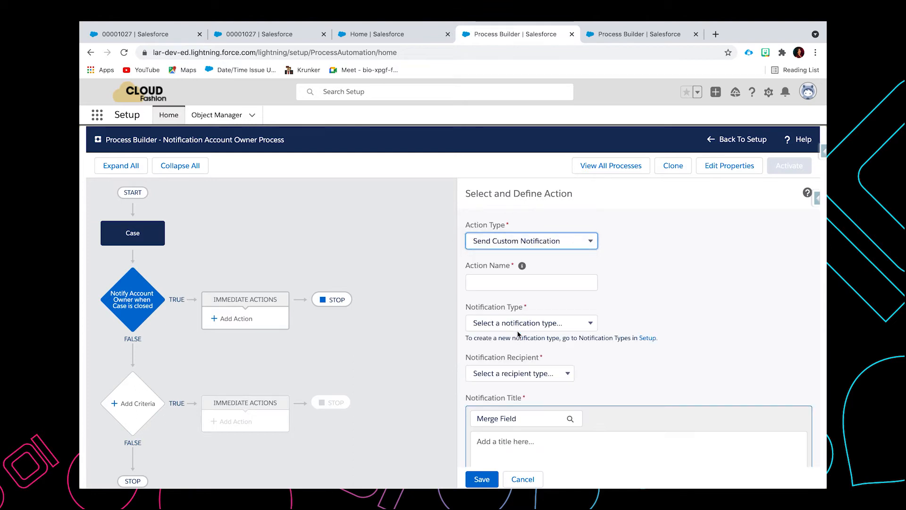
left_click(531, 282)
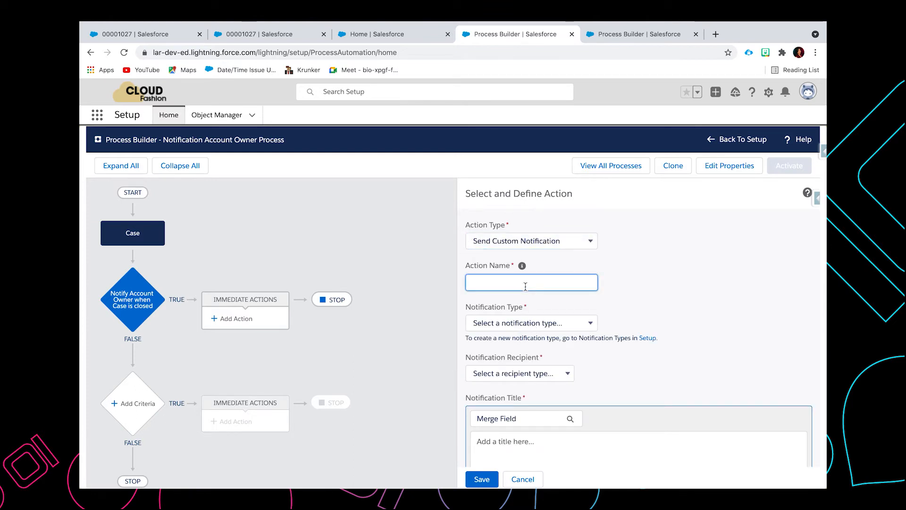
type("N")
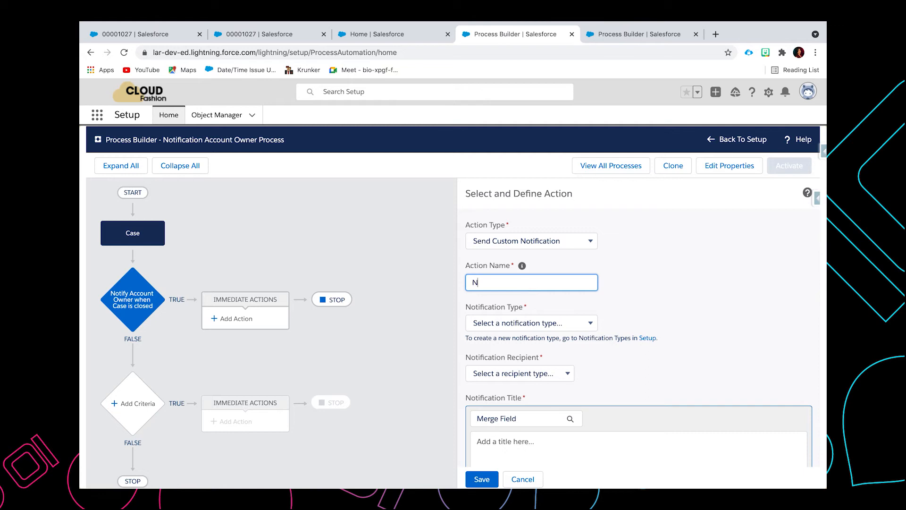
type("otify Account Owner")
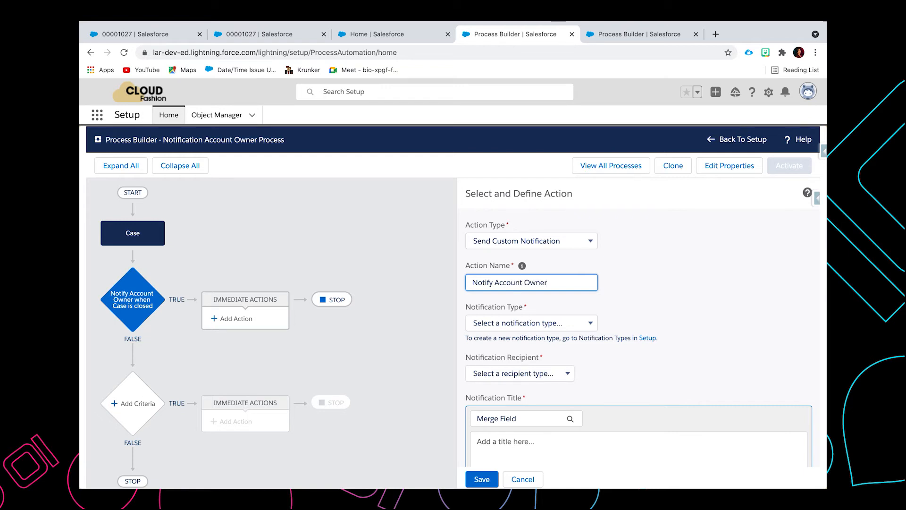
Step: Choose the Notify Account Owner notification type with Owner as recipient type
left_click(531, 323)
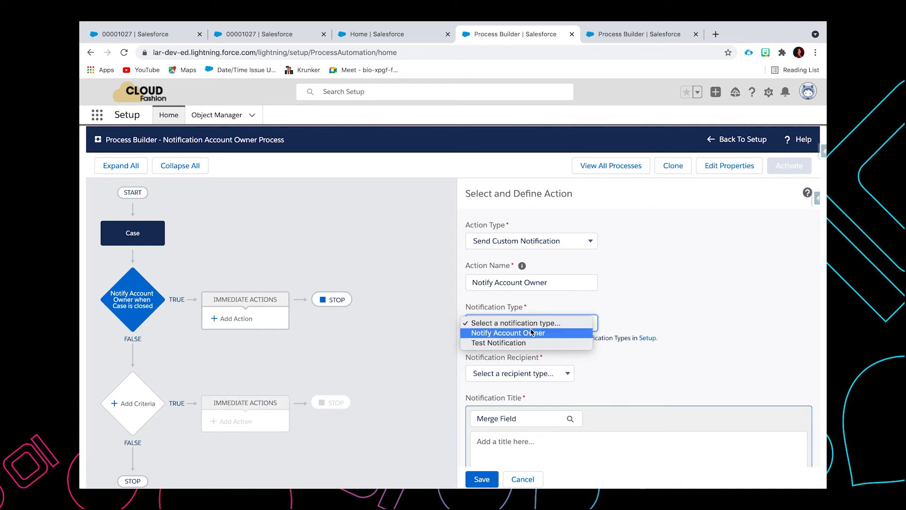
mouse_move(536, 334)
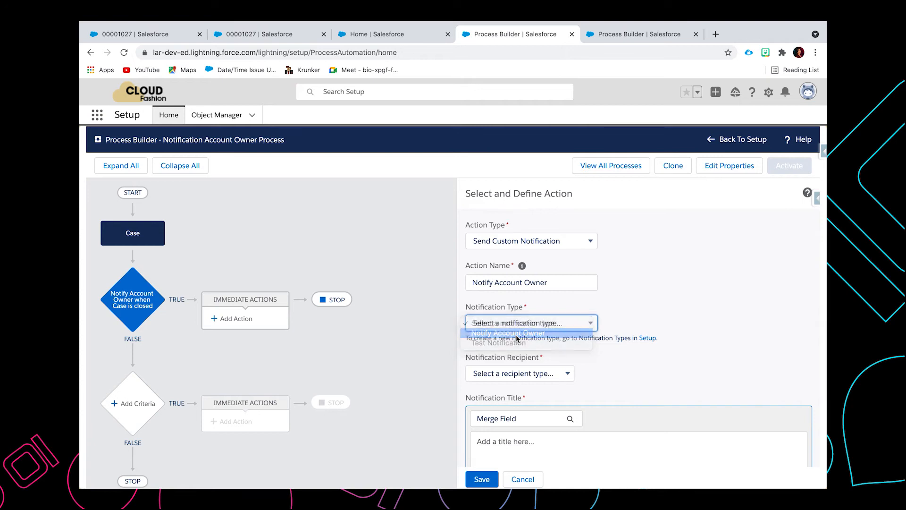
left_click(508, 332)
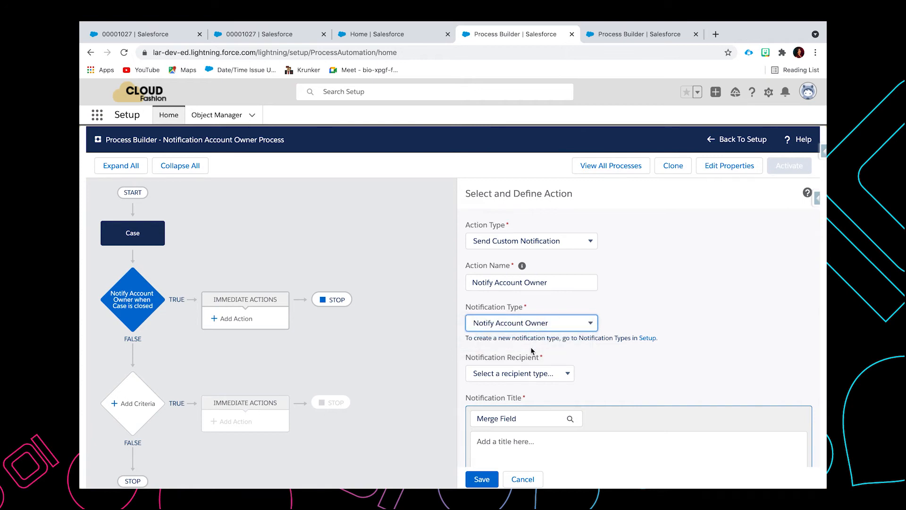
left_click(519, 373)
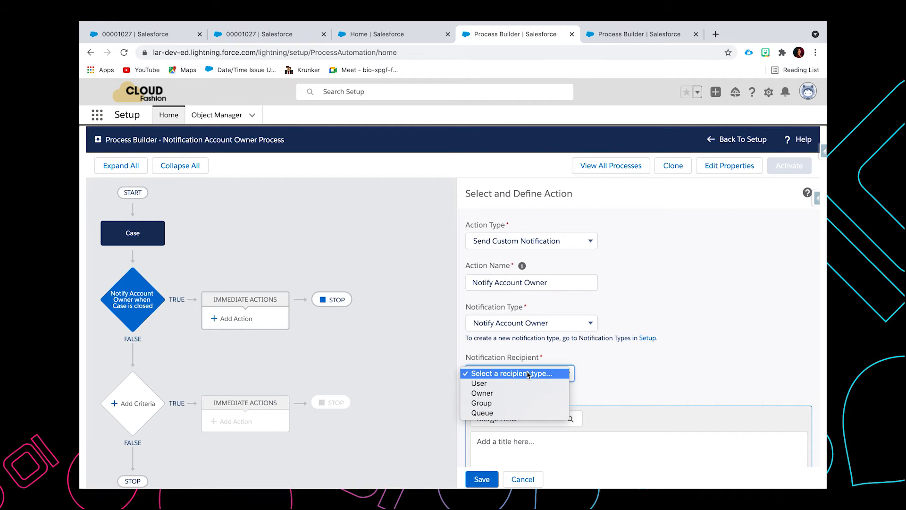
mouse_move(521, 393)
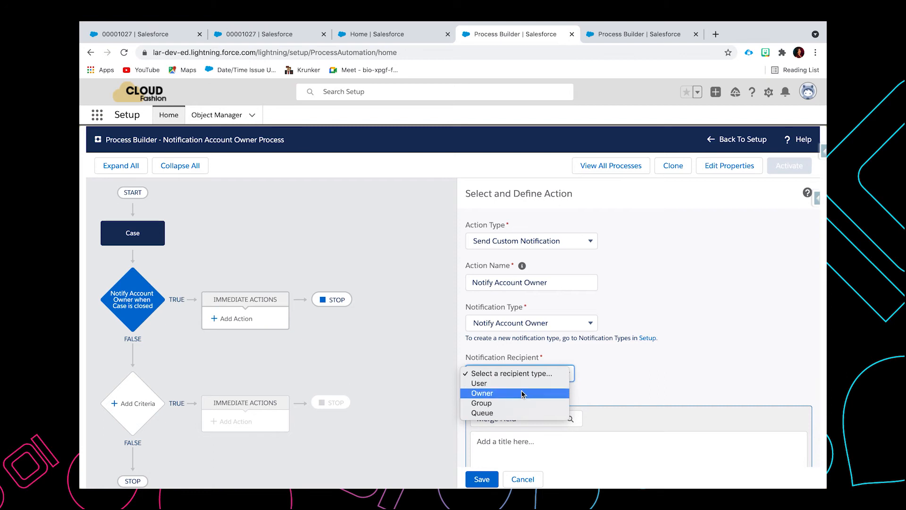
left_click(482, 392)
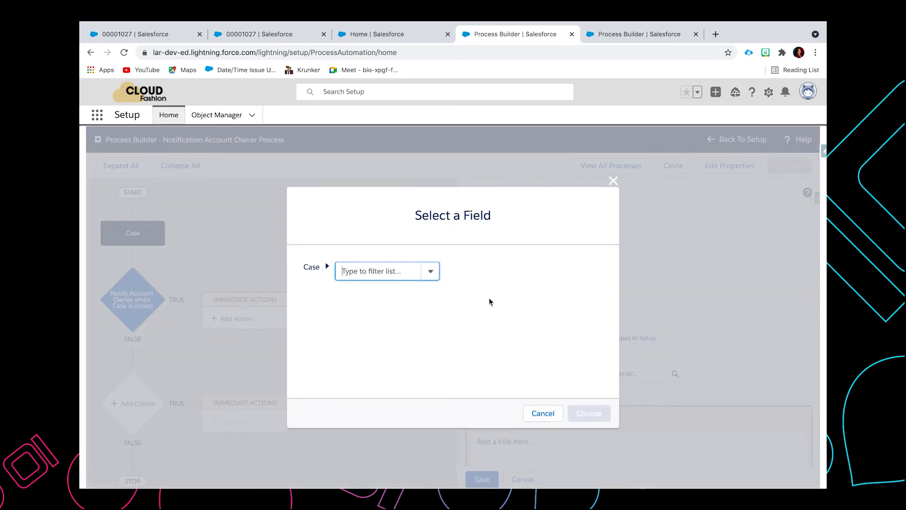
Step: Set the recipient to the case's account owner, [Case].Account.OwnerId
type("acc")
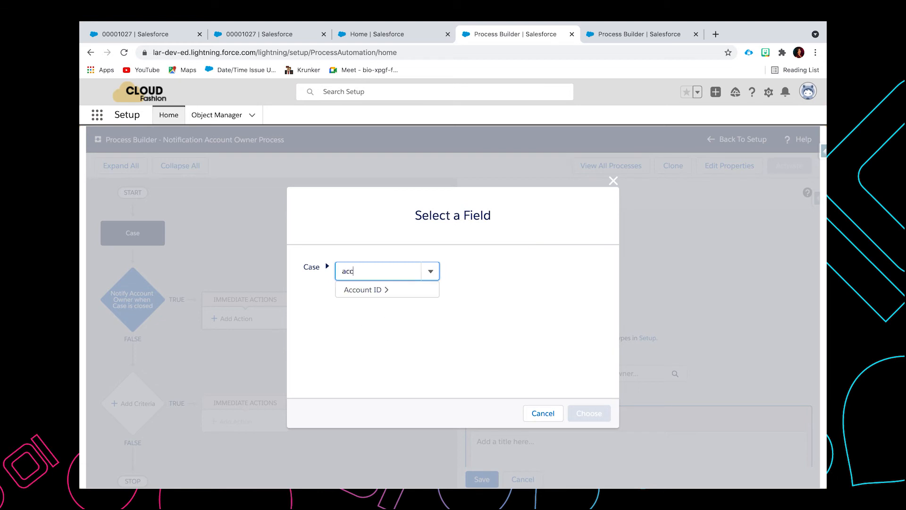
left_click(362, 289)
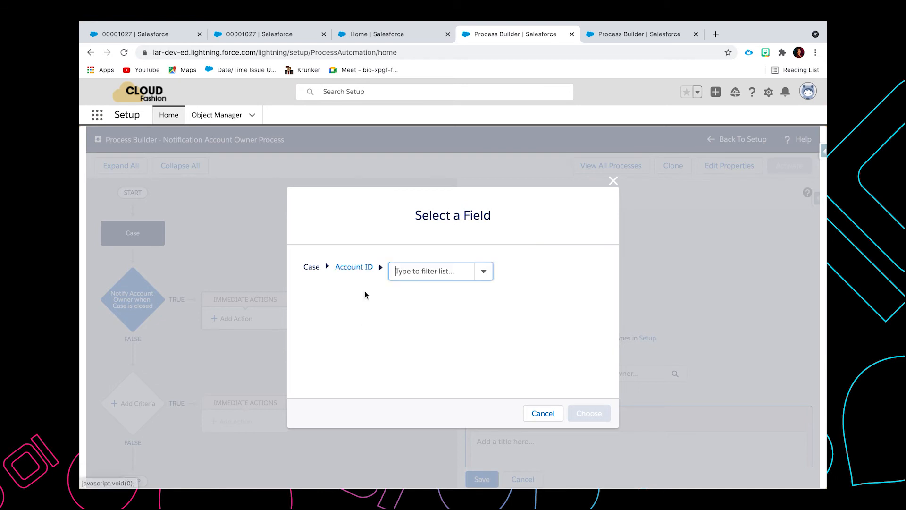
type("owner")
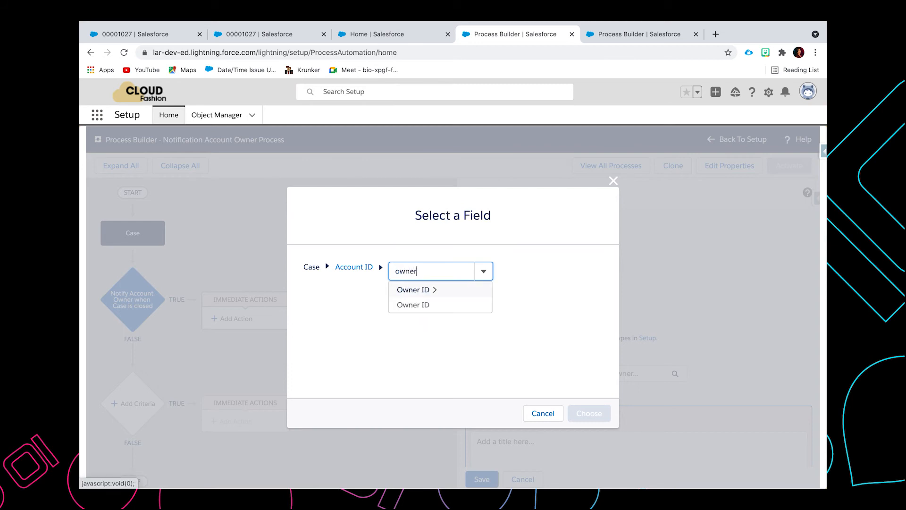
left_click(413, 305)
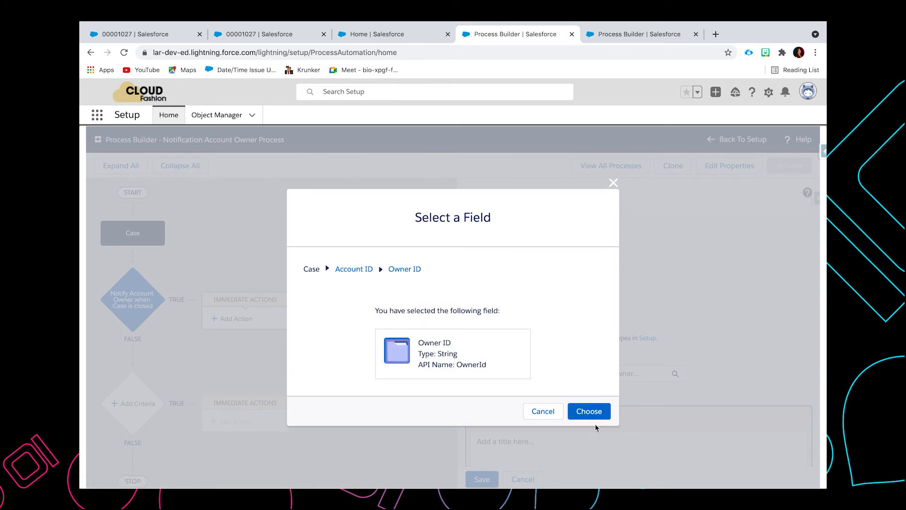
left_click(588, 411)
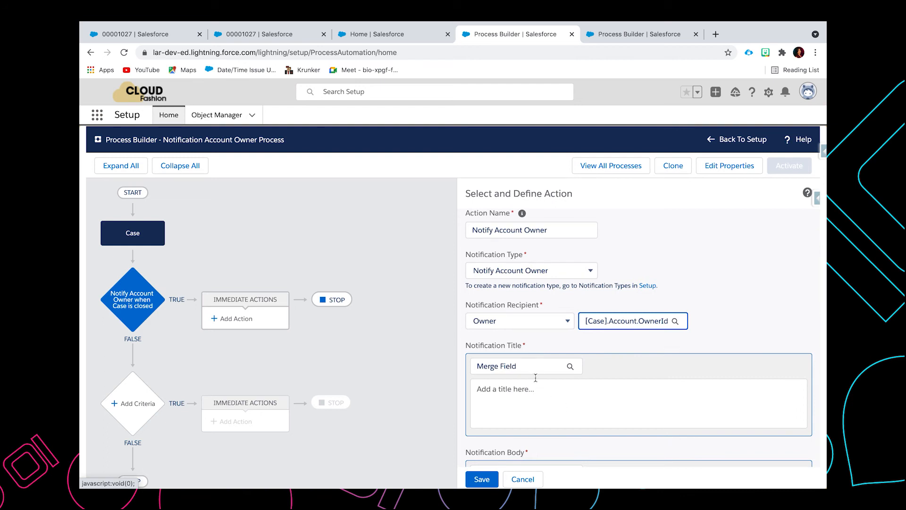
mouse_move(550, 392)
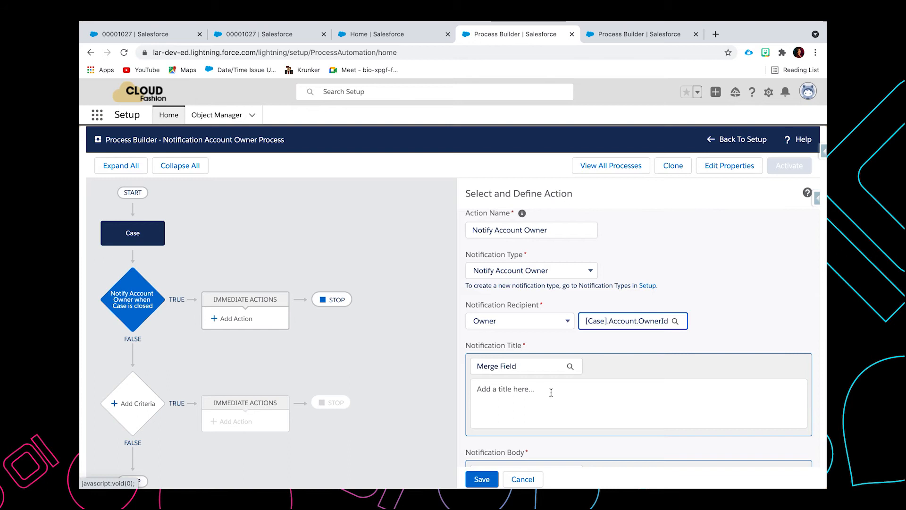
Step: Enter title 'Case has been closed - Case#' followed by the CaseNumber merge field
type("Case has been")
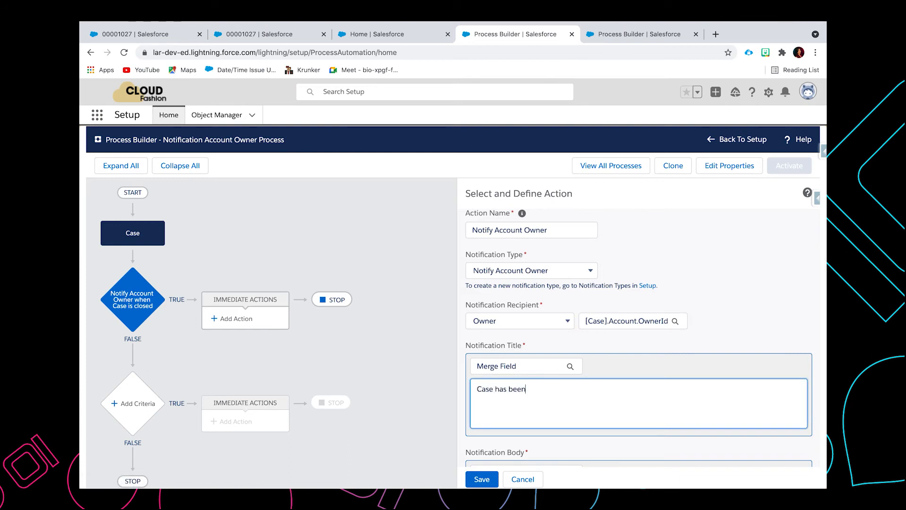
type("closed")
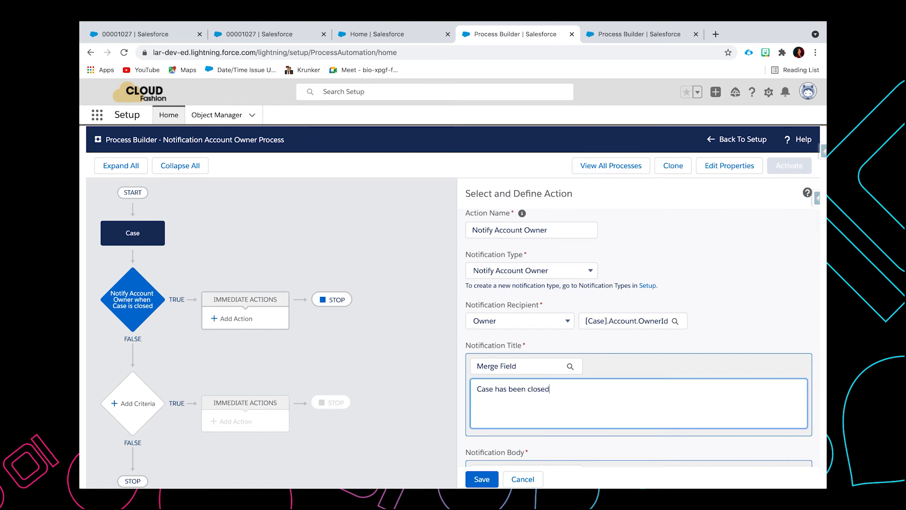
type("- C")
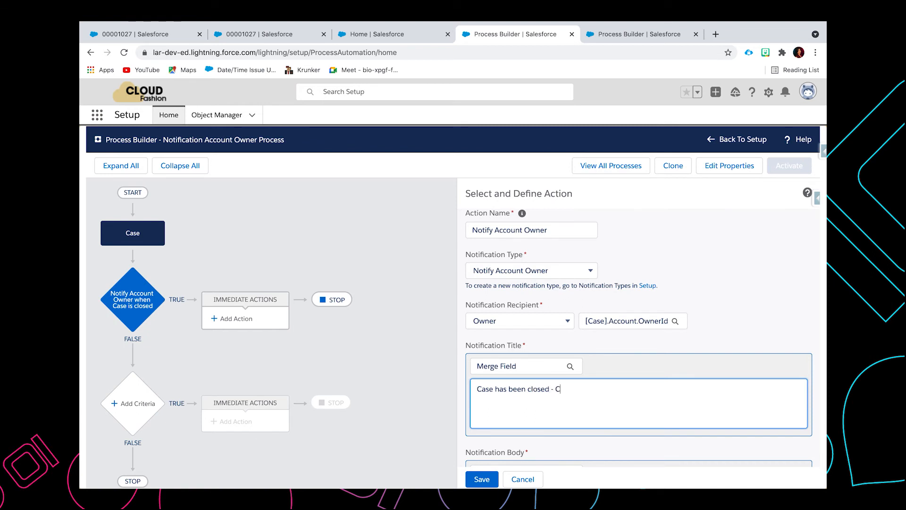
type("ase#")
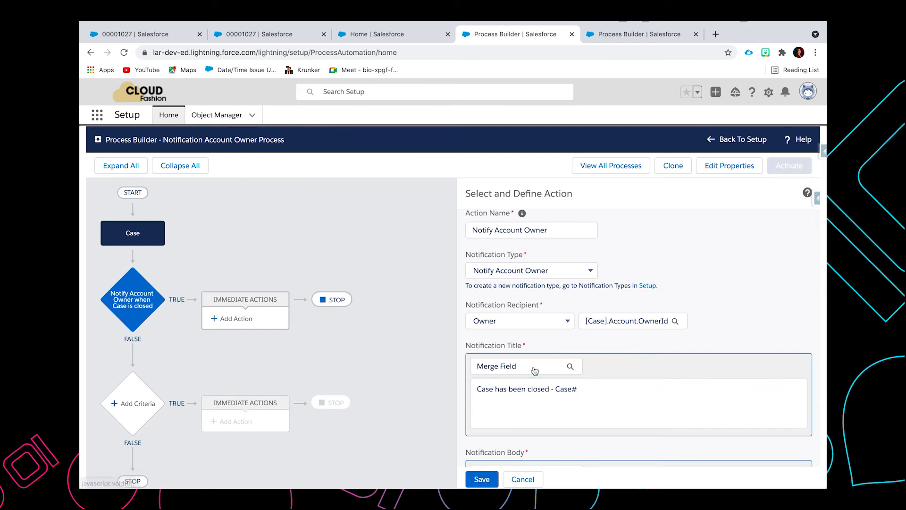
left_click(571, 366)
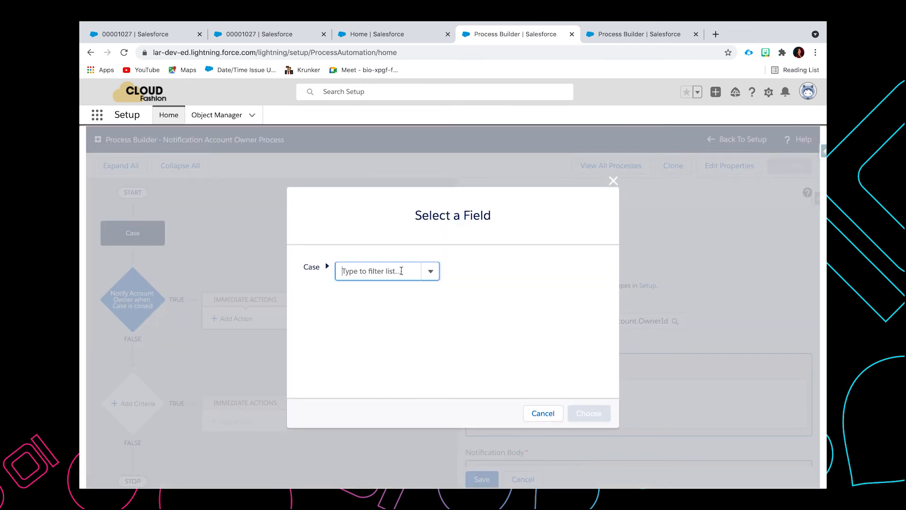
type("number}")
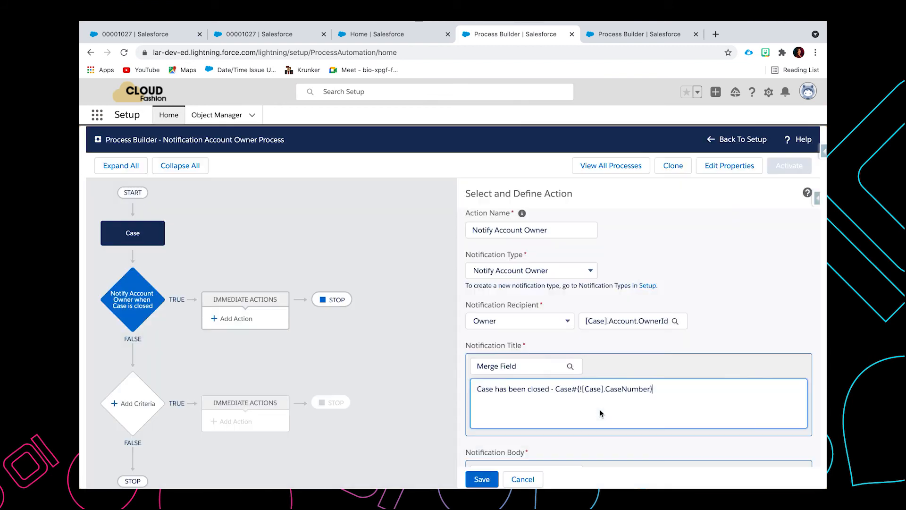
scroll("down", 3)
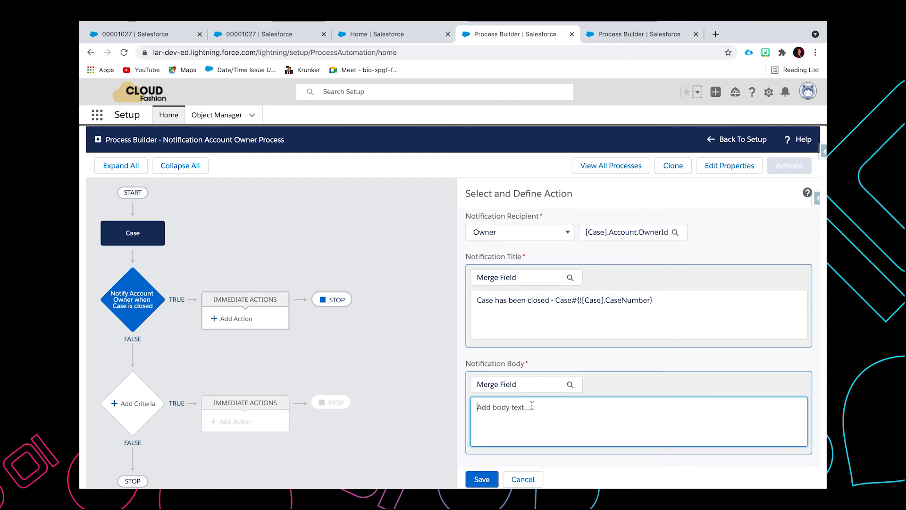
Step: Enter body 'Please review this case.' and save the Notify Account Owner action
type("P")
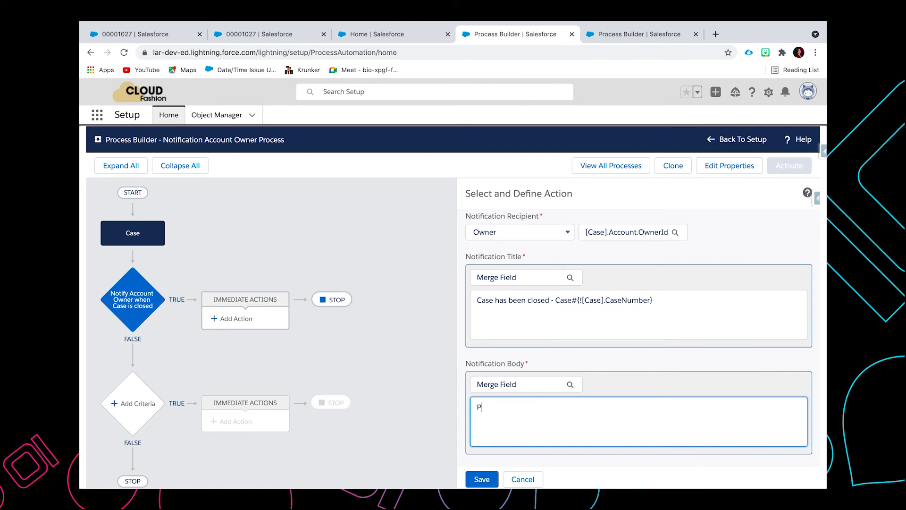
type("lease review")
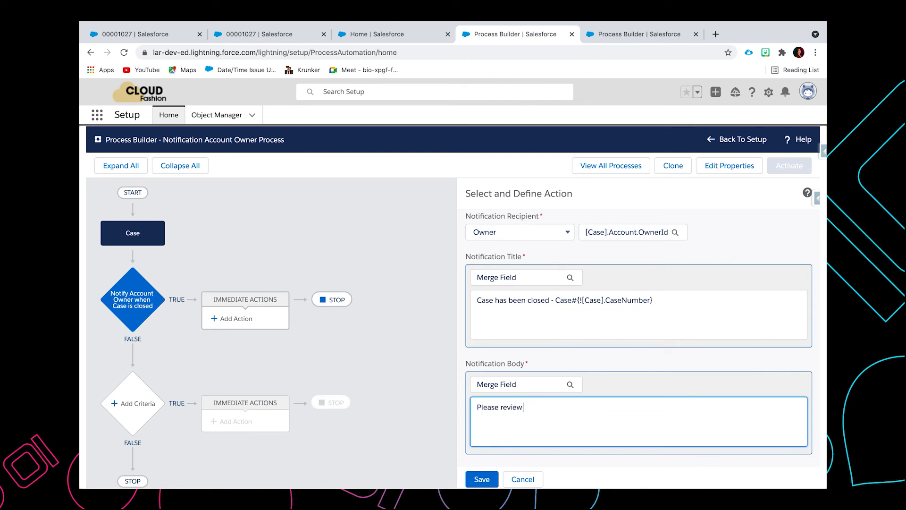
type("this cawse.")
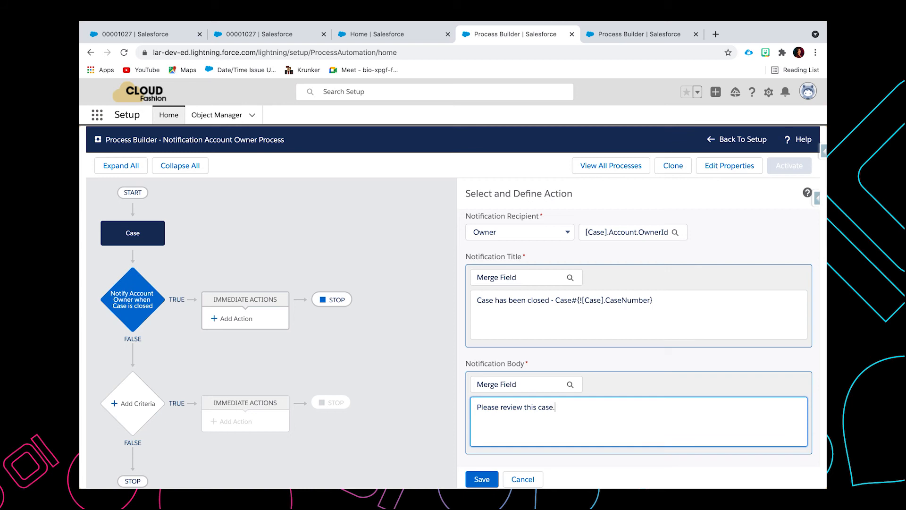
scroll("down", 3)
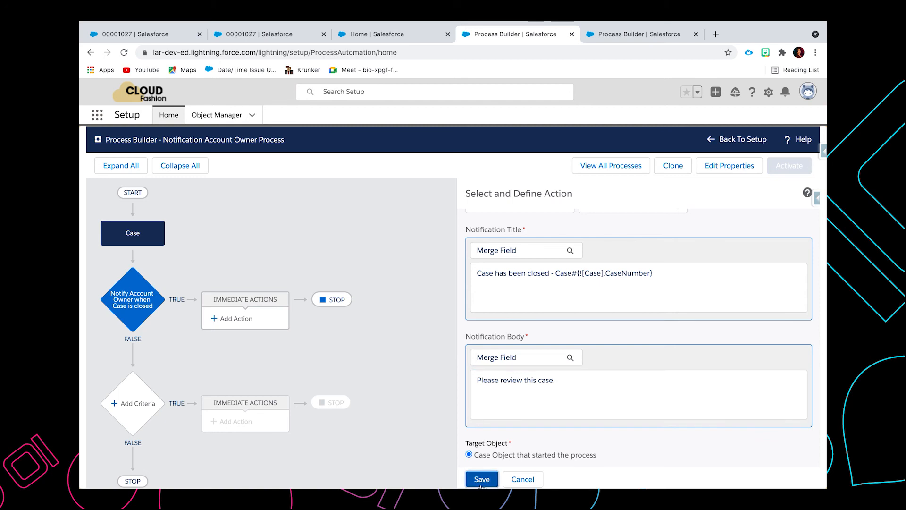
left_click(483, 478)
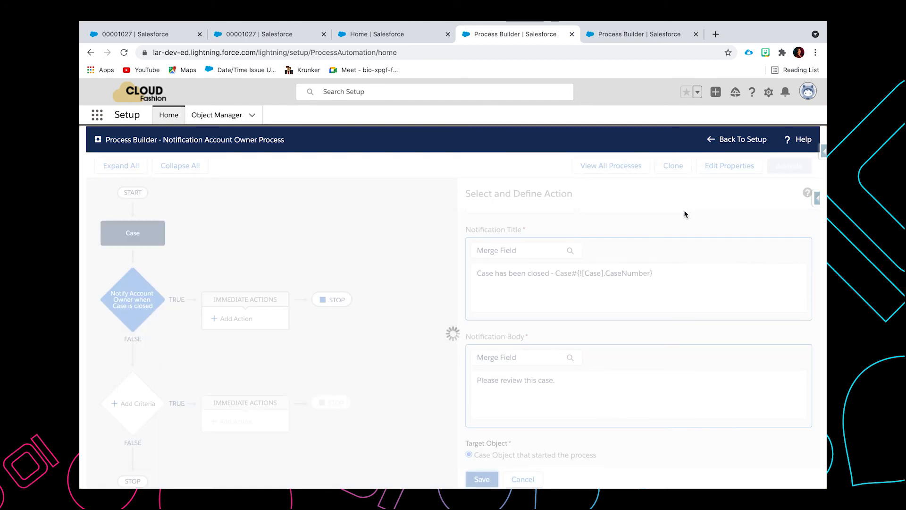
left_click(482, 479)
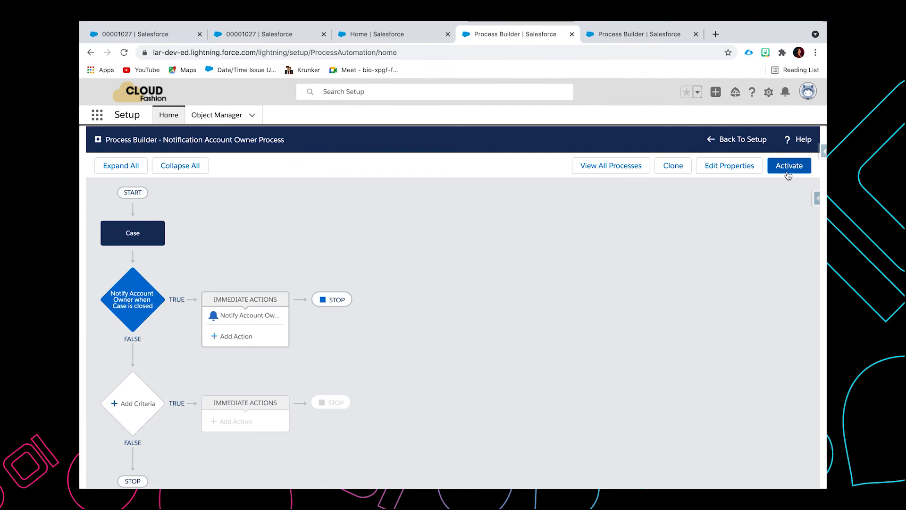
Step: Activate the current version of the Notification Account Owner process and confirm
left_click(789, 165)
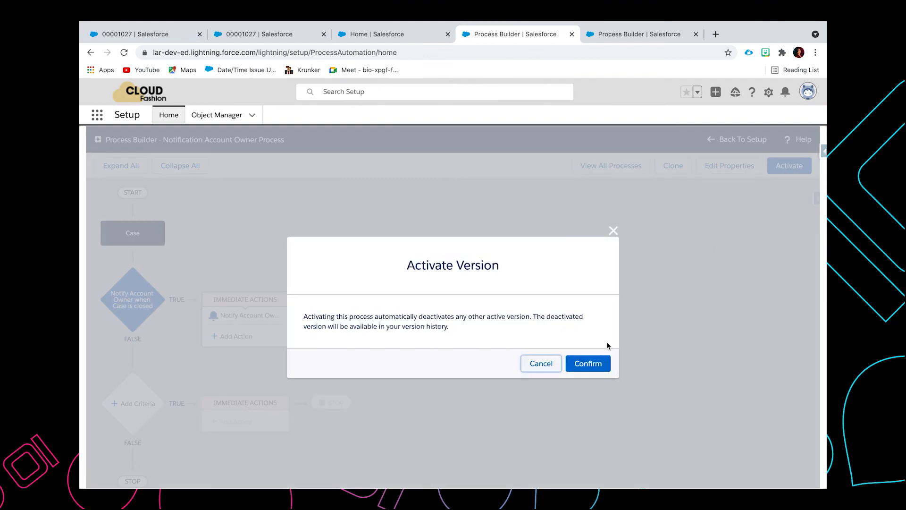
left_click(587, 362)
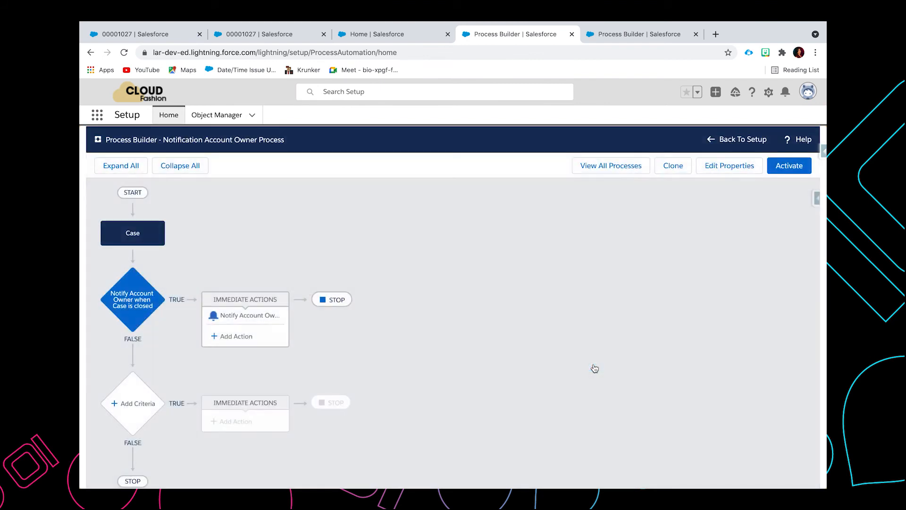
left_click(788, 165)
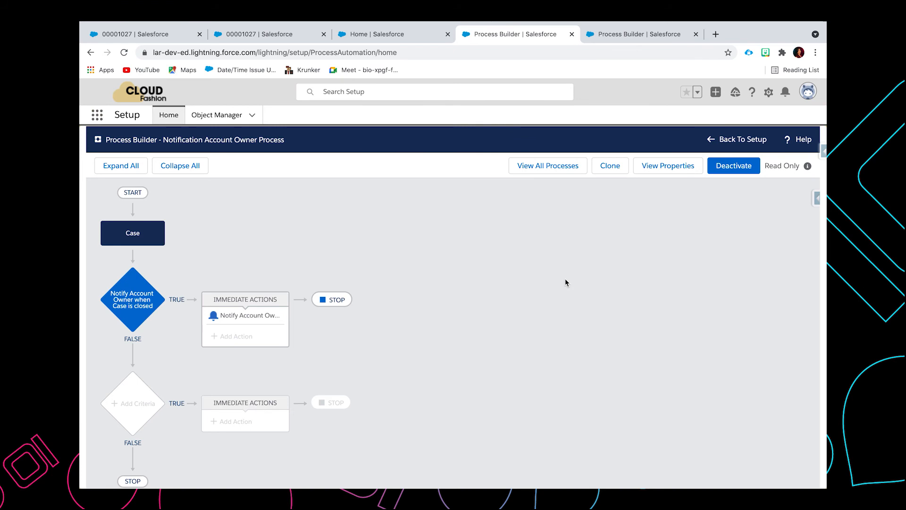
mouse_move(329, 198)
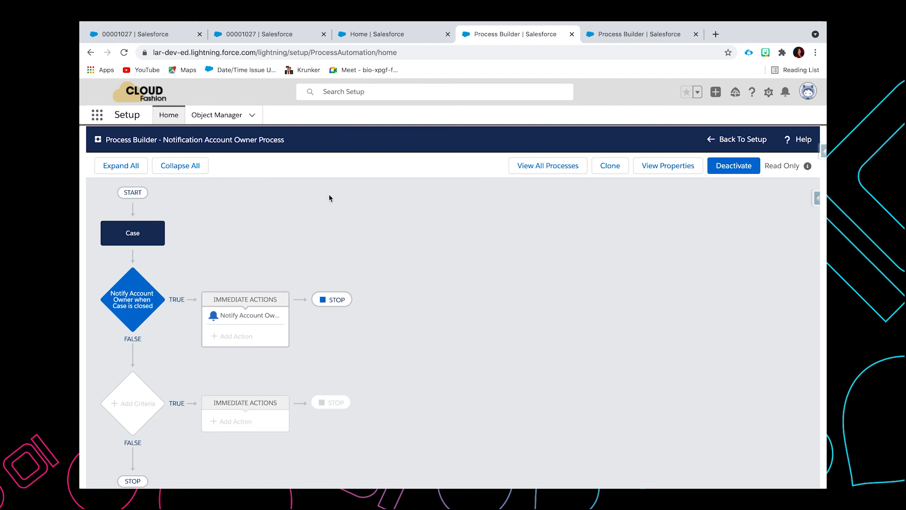
left_click(144, 34)
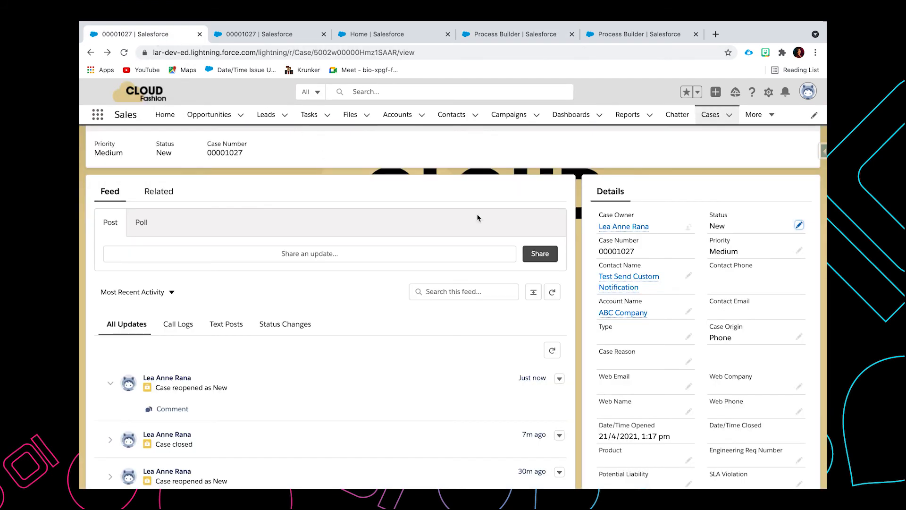
mouse_move(619, 248)
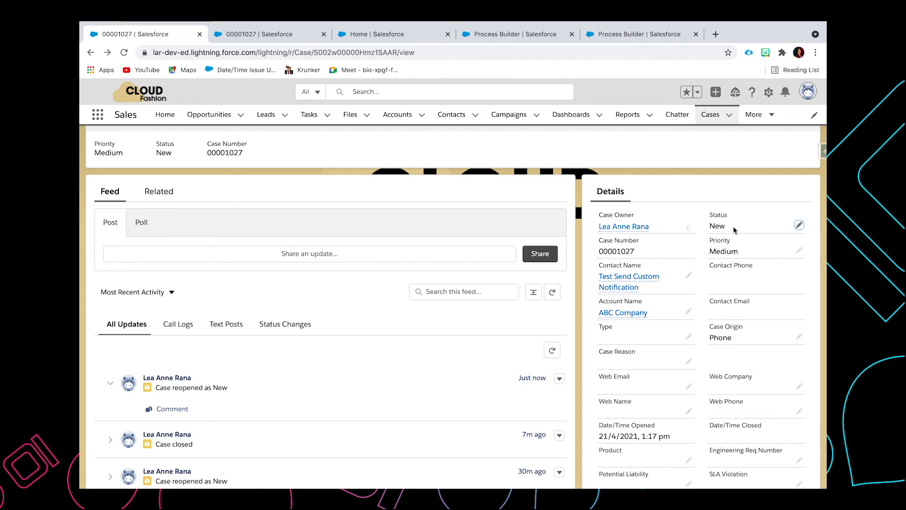
mouse_move(623, 312)
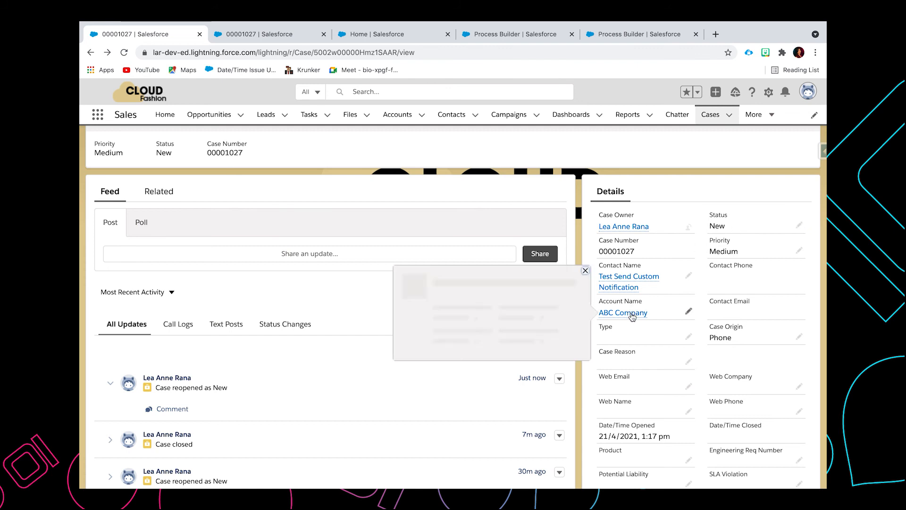
left_click(623, 312)
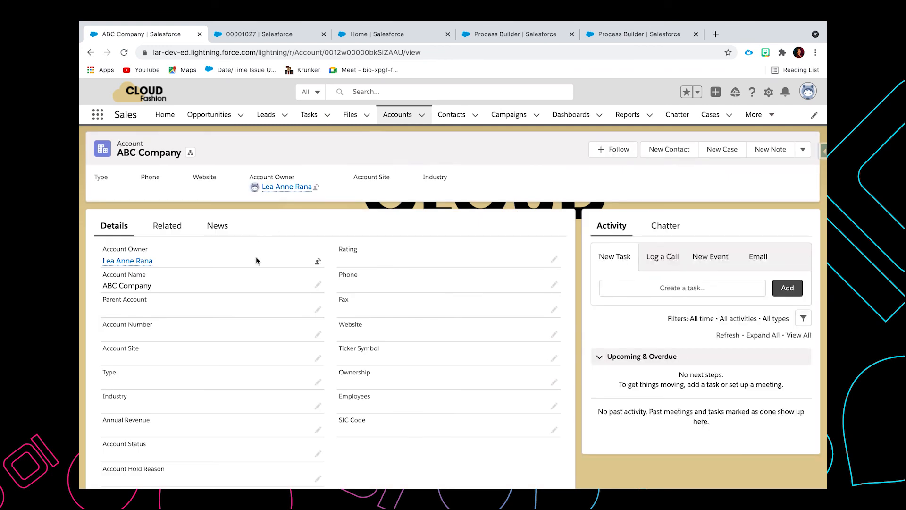
scroll("down", 3)
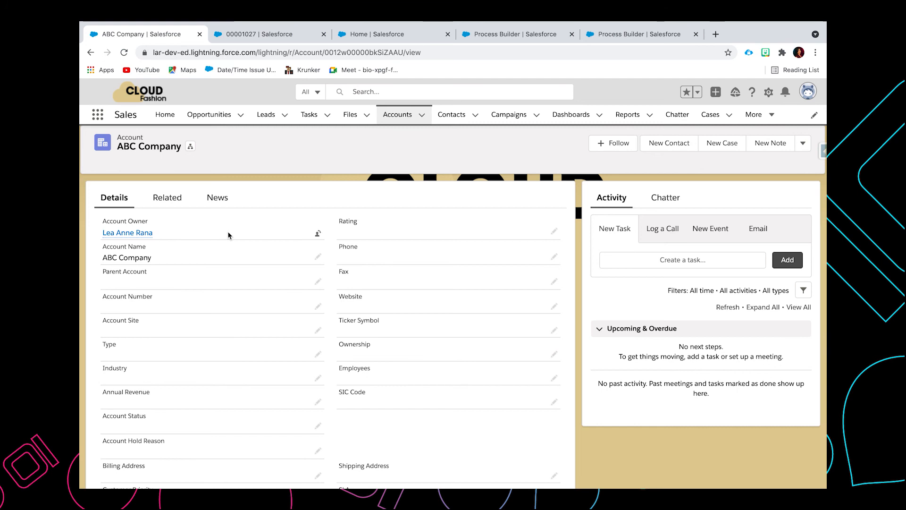
mouse_move(426, 201)
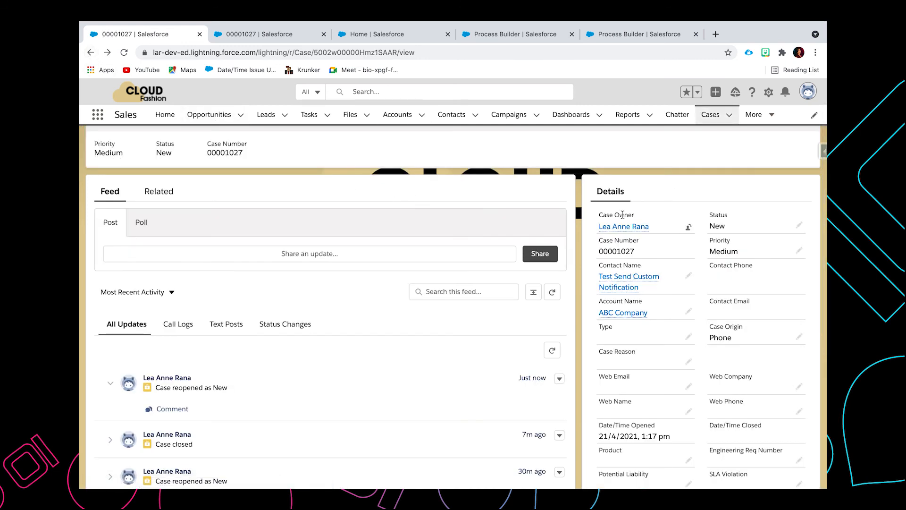
Step: Set case 00001027's Status to Closed, save, and check the bell for the closure notification
left_click(800, 225)
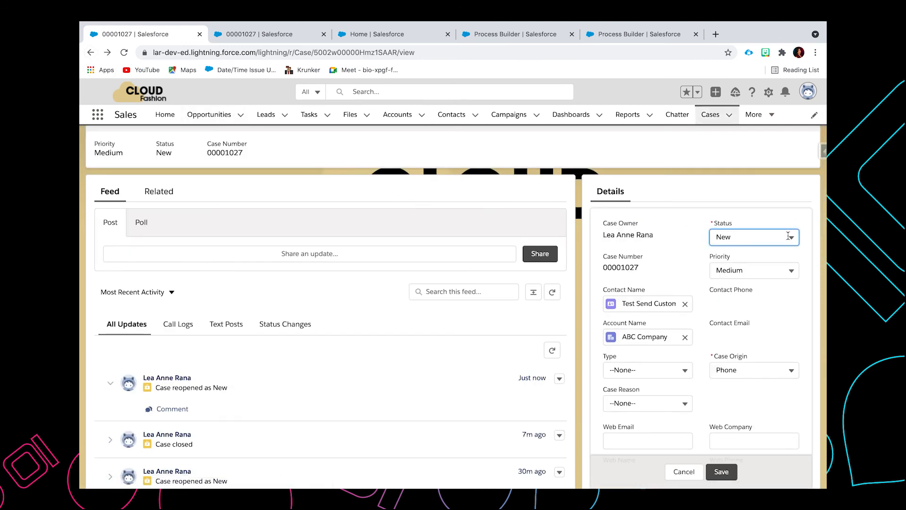
left_click(753, 236)
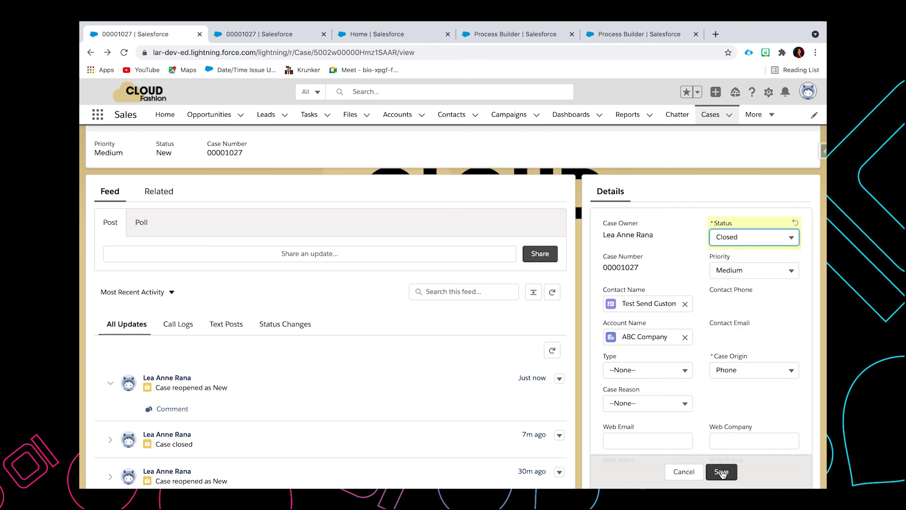
left_click(721, 472)
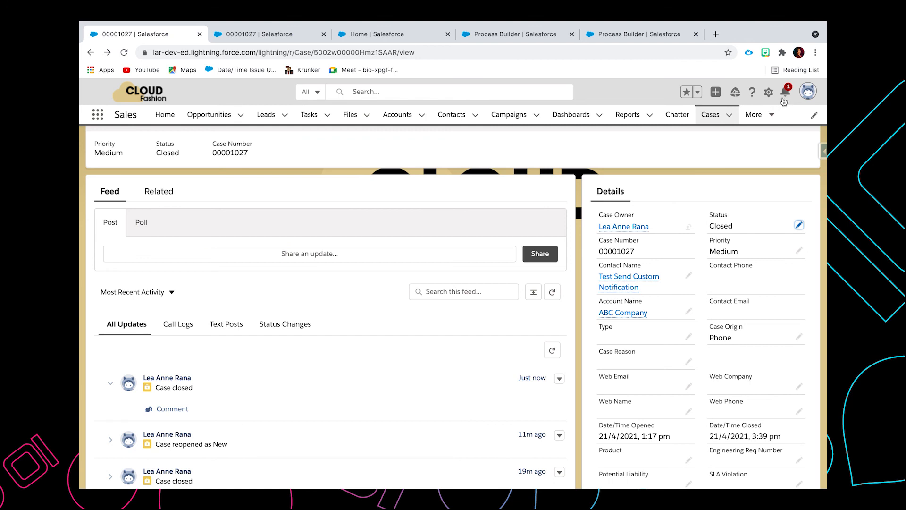
left_click(785, 92)
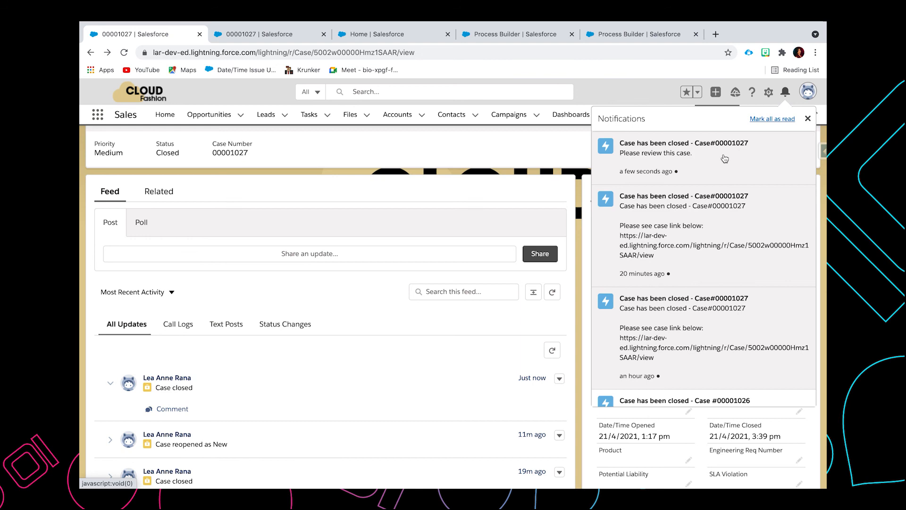
mouse_move(707, 350)
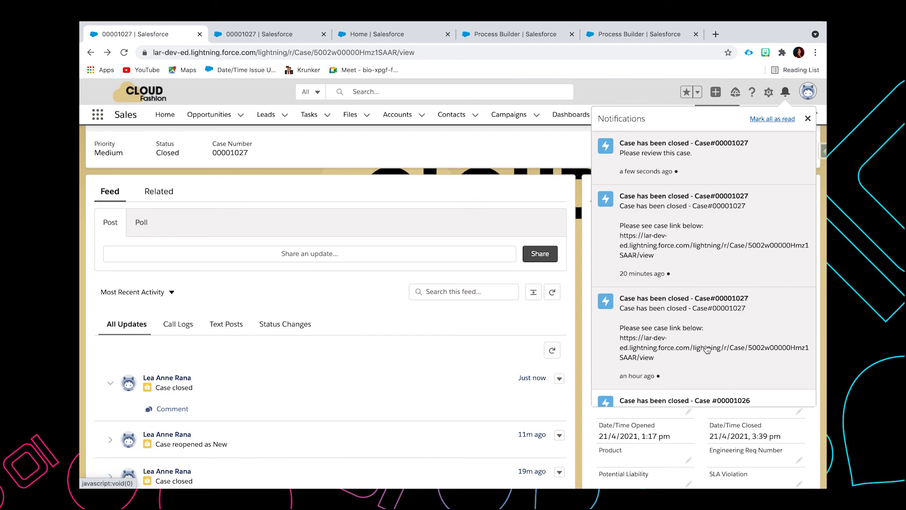